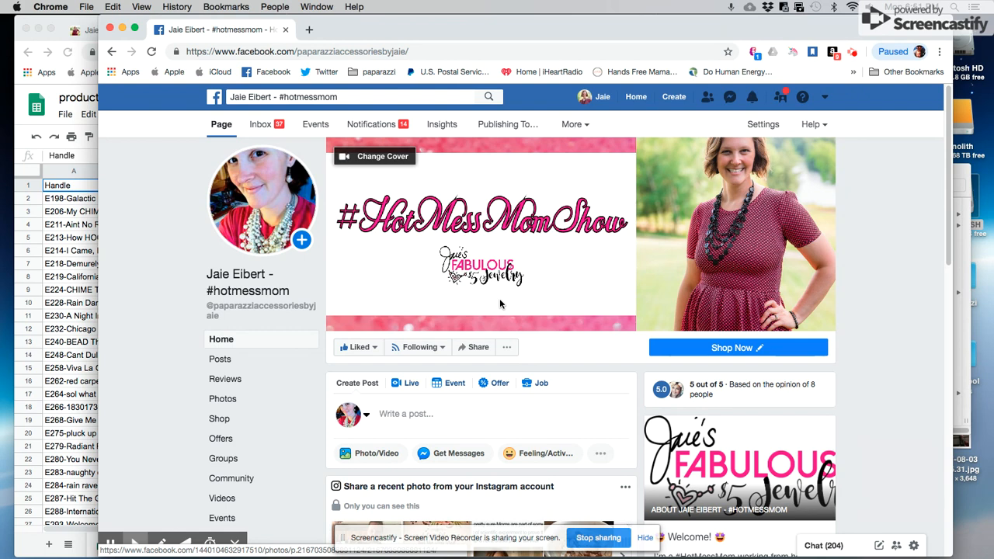
mouse_move(469, 310)
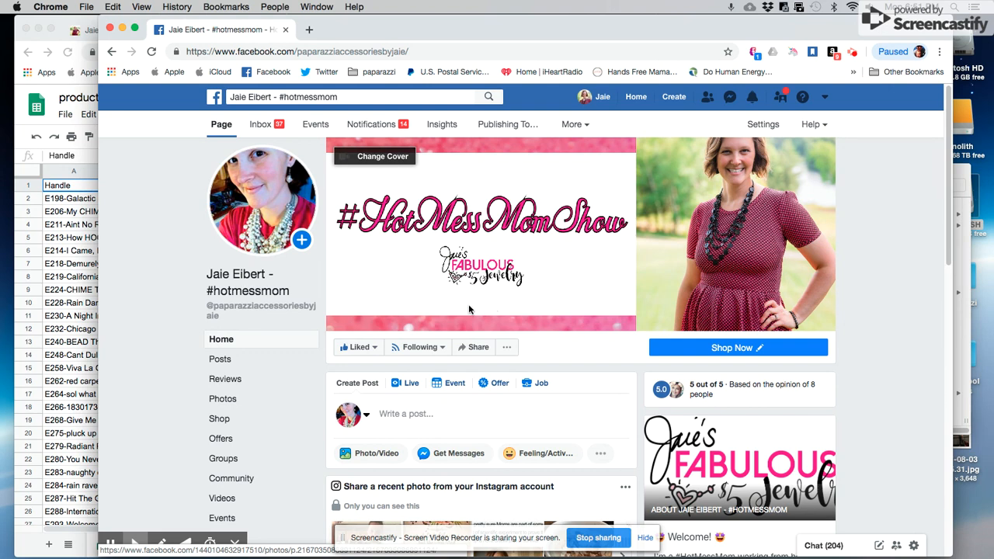
mouse_move(485, 283)
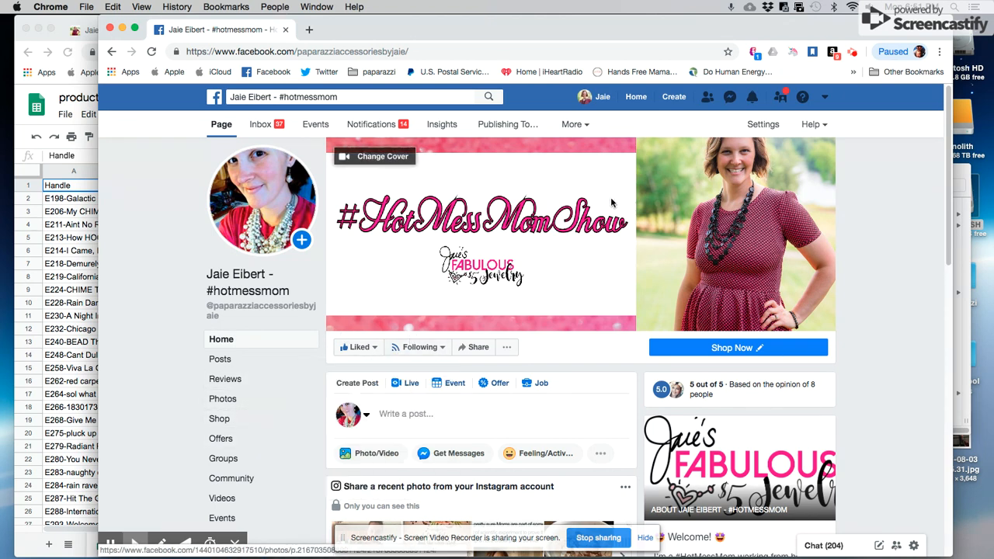
Show the Page's General settings list with visibility and visitor post options
click(763, 124)
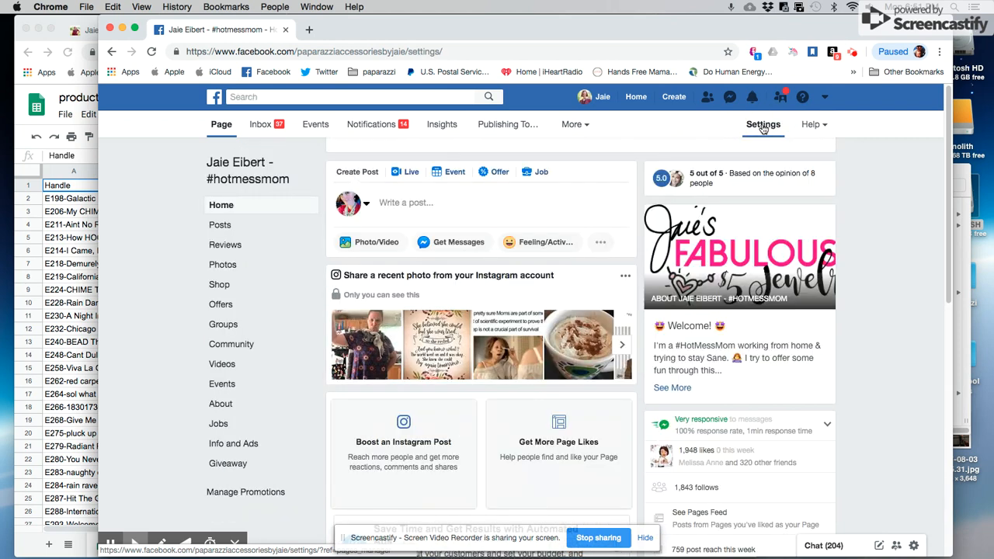
click(763, 124)
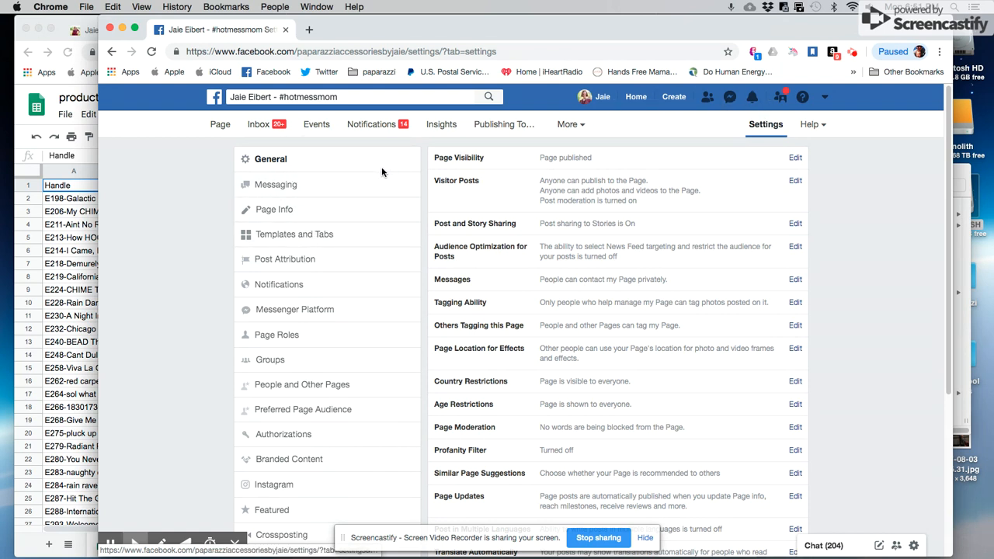
mouse_move(269, 359)
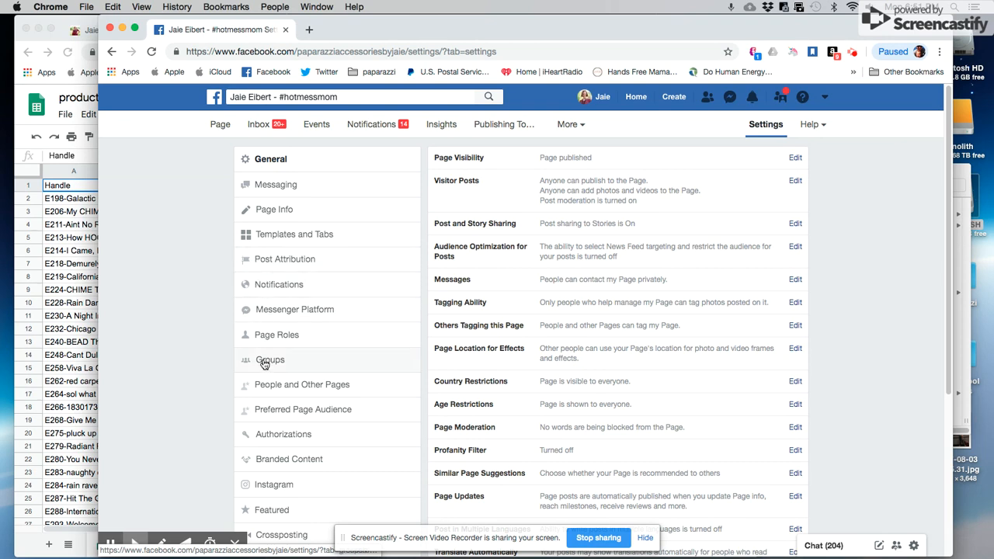
mouse_move(293, 234)
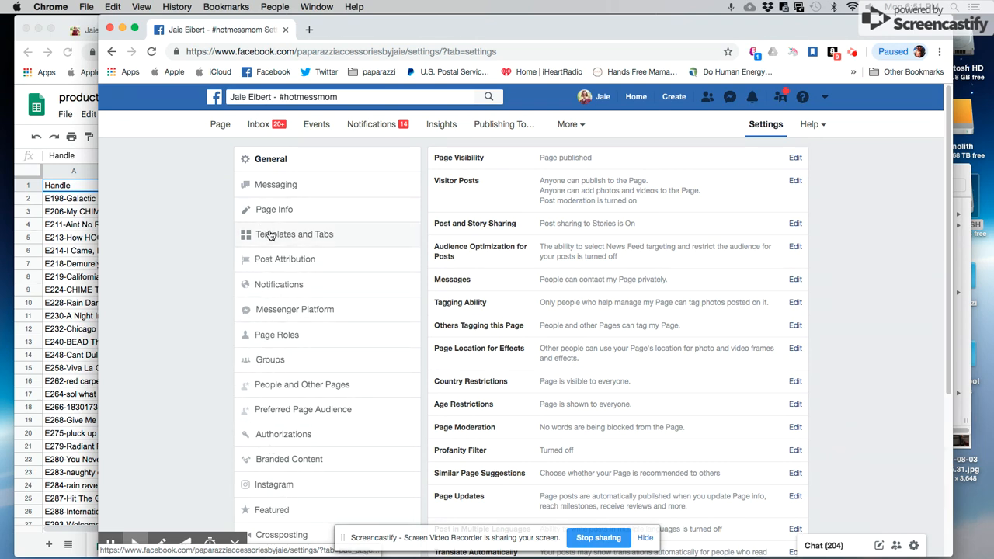
Show the Templates and Tabs settings with Shopping as the current template
click(297, 234)
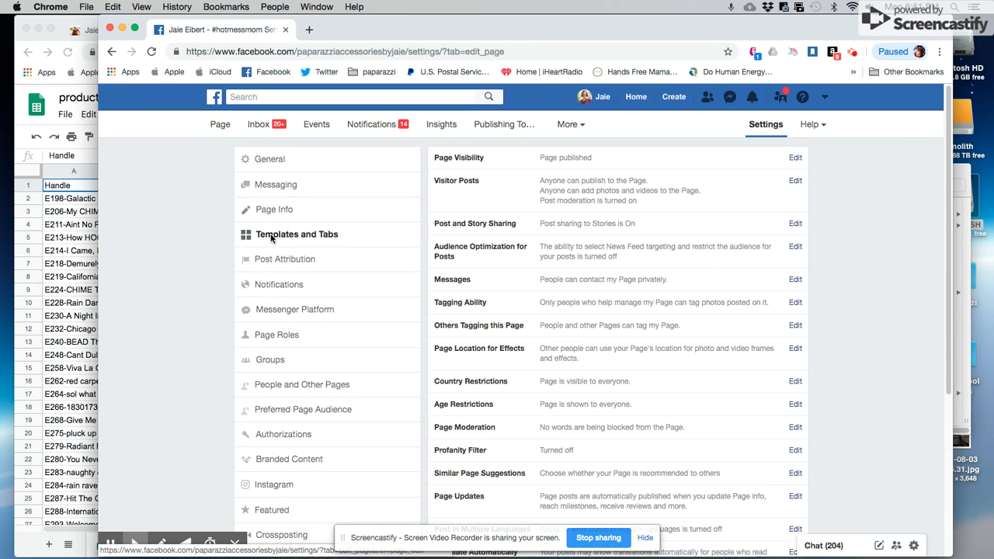
click(297, 233)
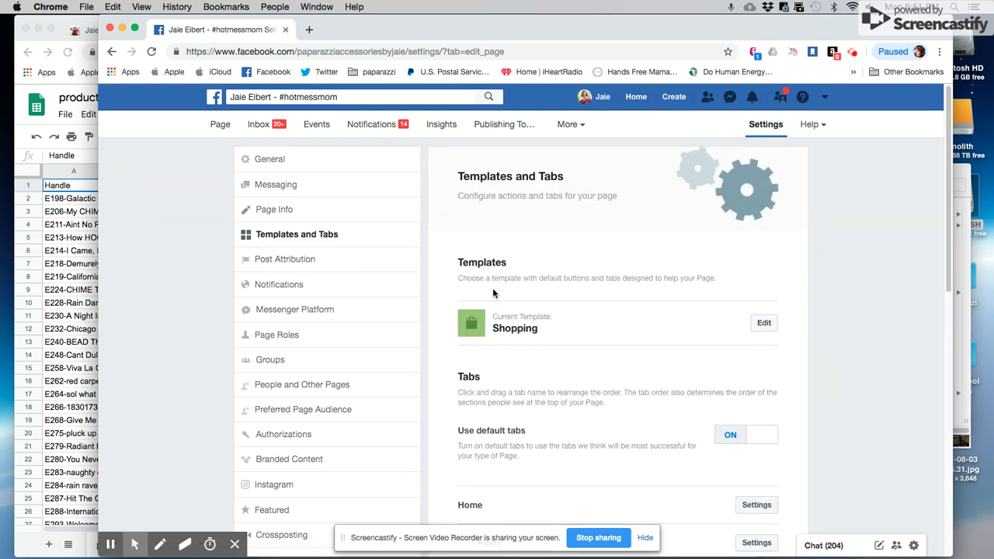
mouse_move(675, 318)
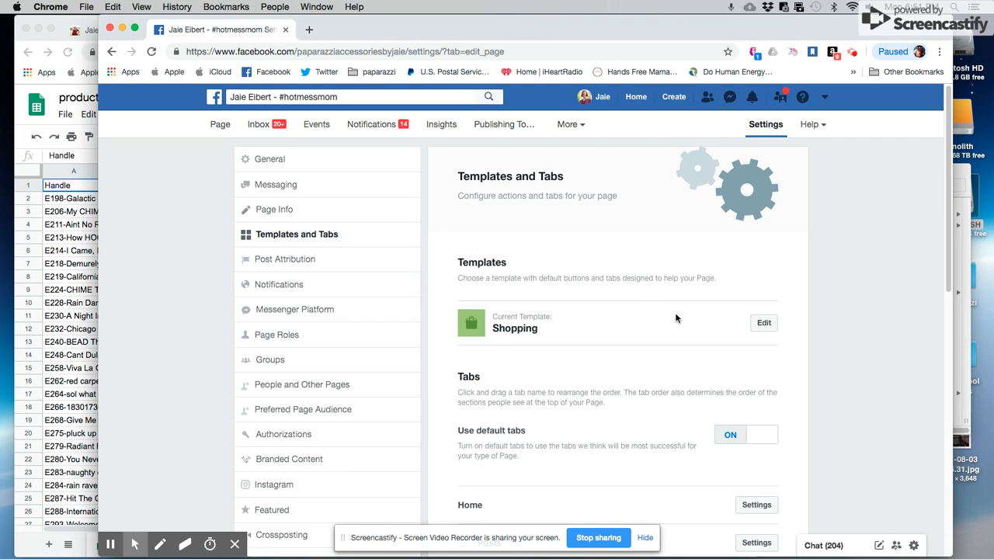
Browse the Templates chooser listing Shopping, Business, Venues, Nonprofit and more
click(763, 322)
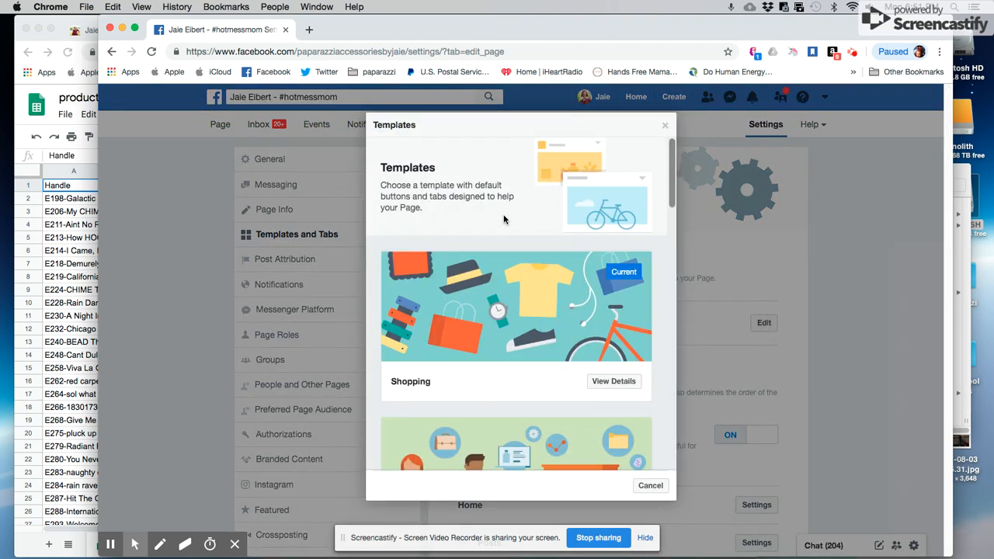
scroll(down, 3)
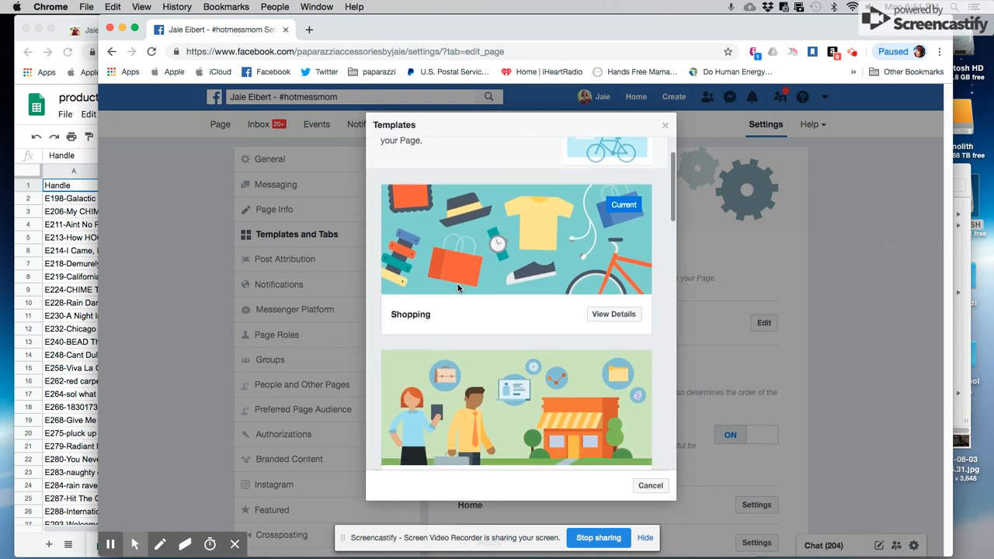
scroll(down, 3)
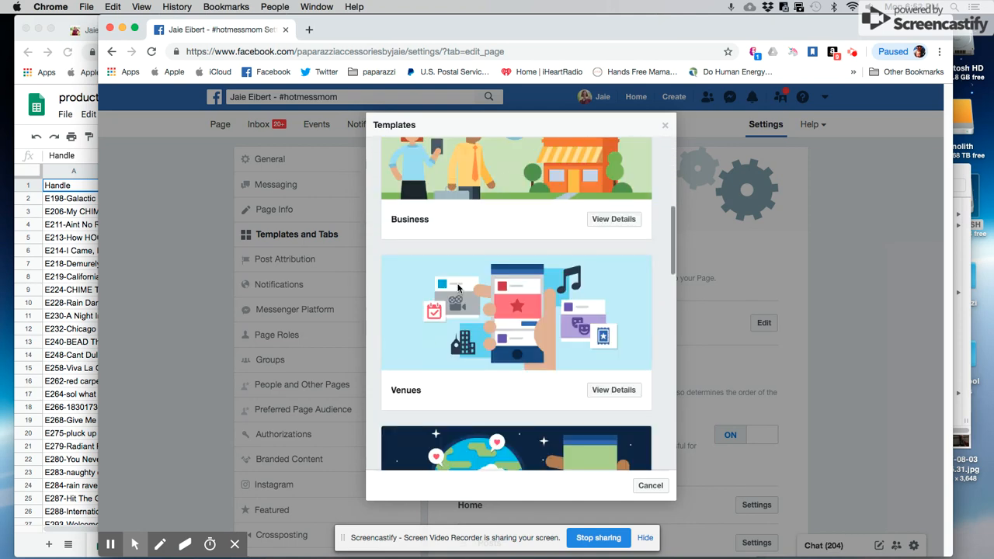
scroll(down, 3)
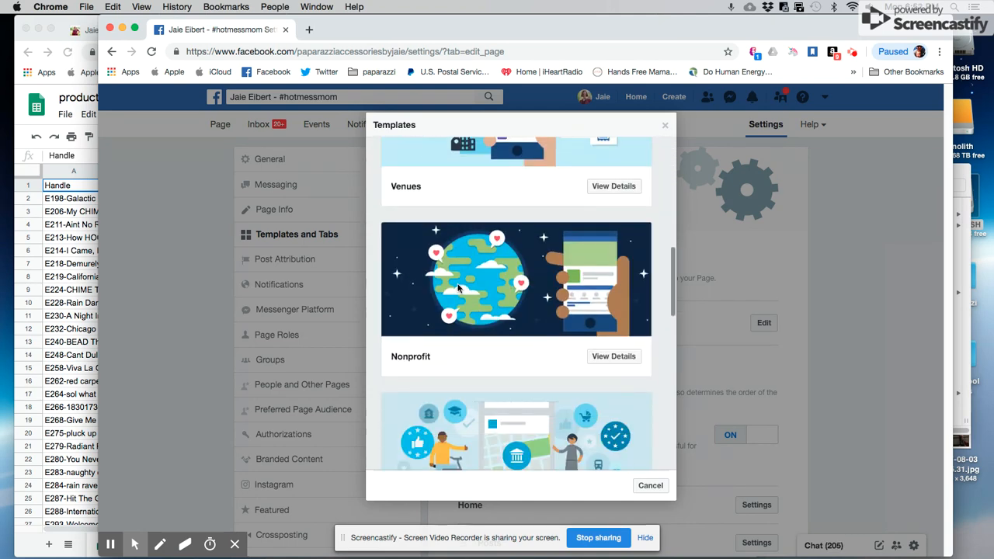
scroll(up, 3)
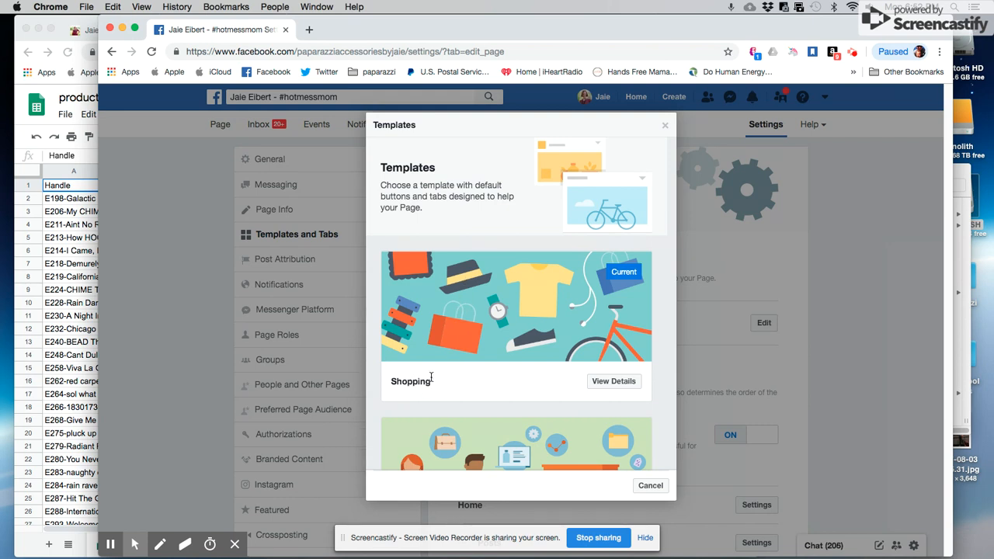
mouse_move(449, 380)
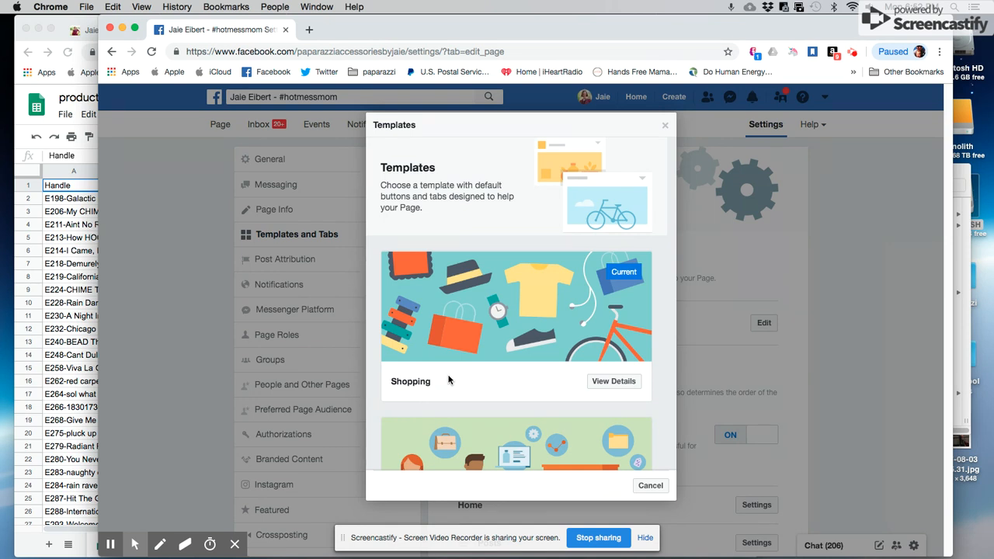
mouse_move(579, 170)
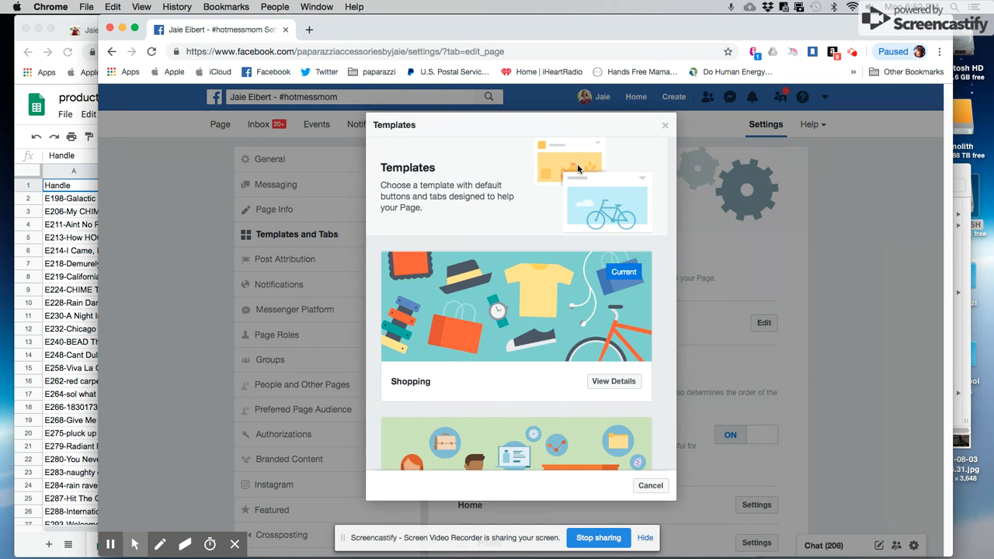
Review the Shopping template's details, including its buttons and tabs
click(613, 381)
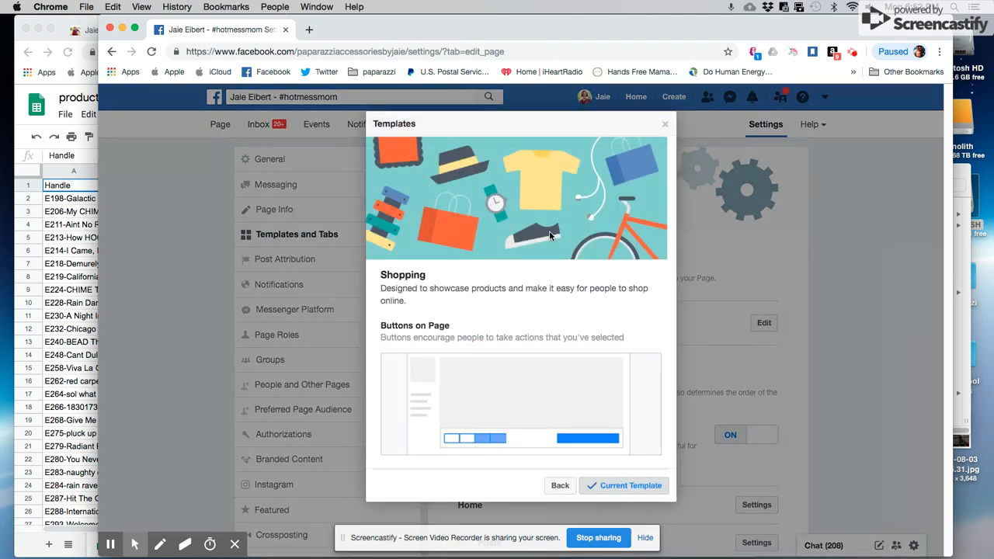
mouse_move(493, 256)
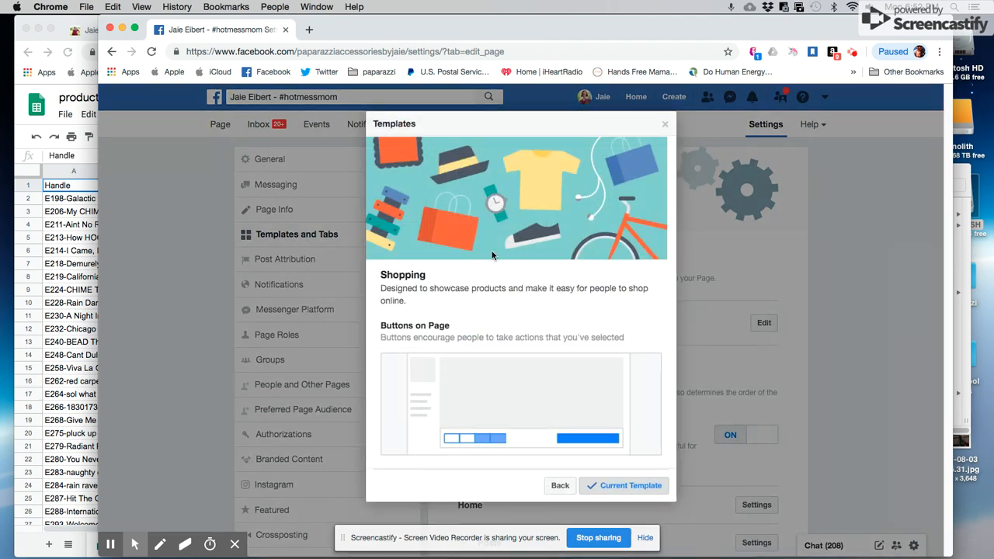
mouse_move(505, 336)
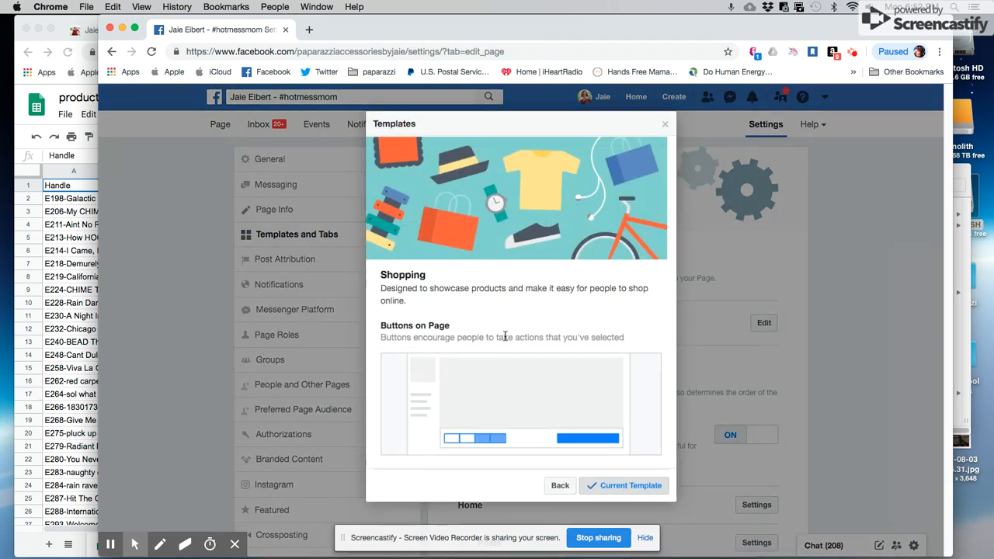
scroll(down, 3)
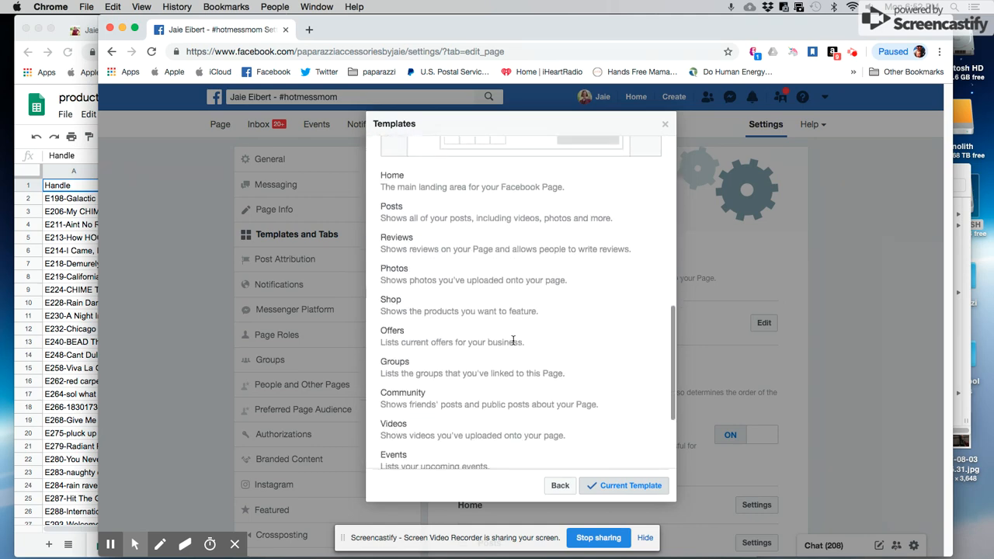
scroll(down, 3)
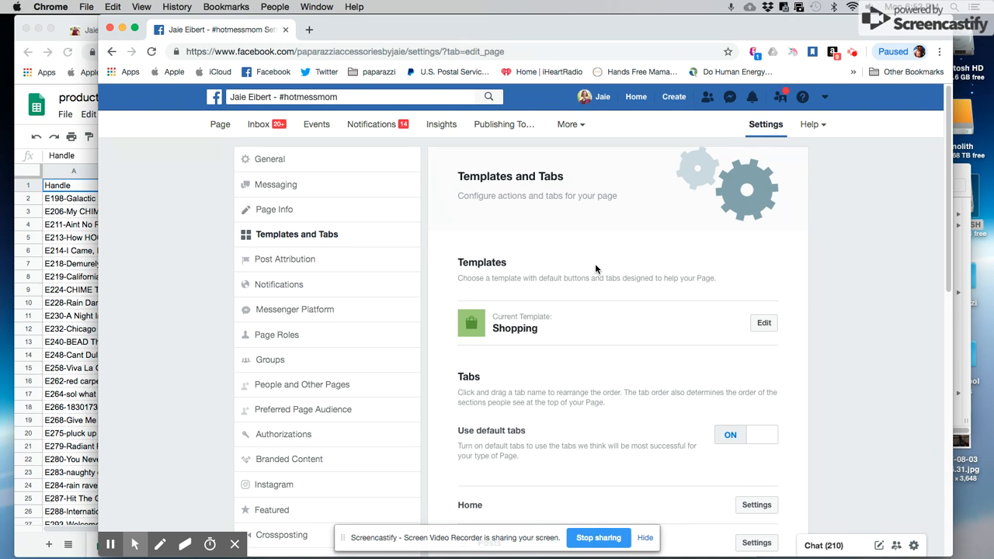
mouse_move(165, 266)
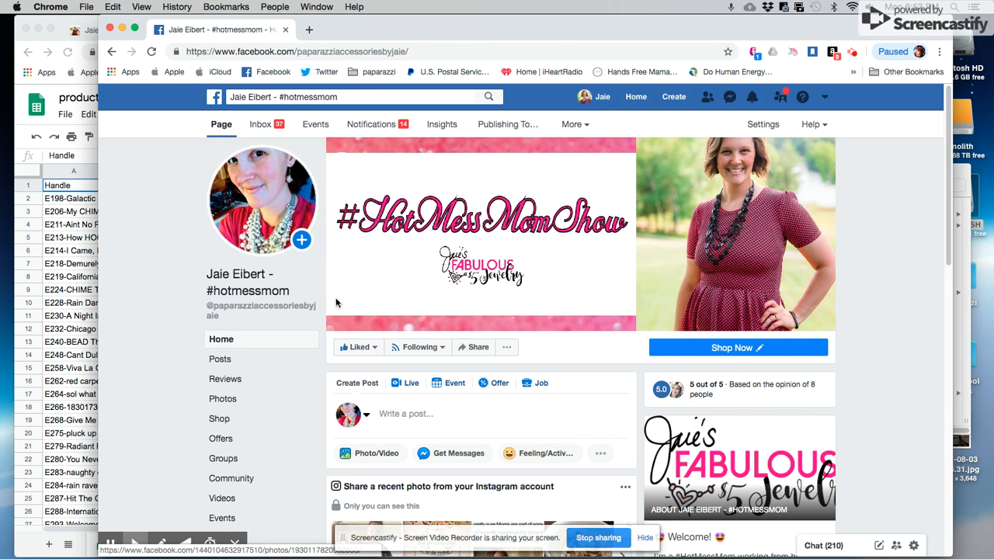
scroll(down, 3)
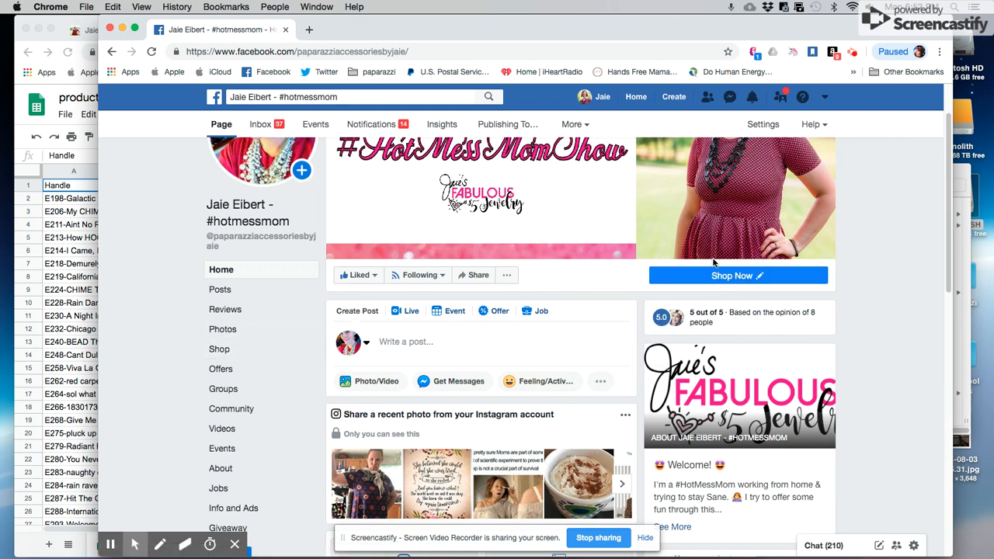
click(758, 276)
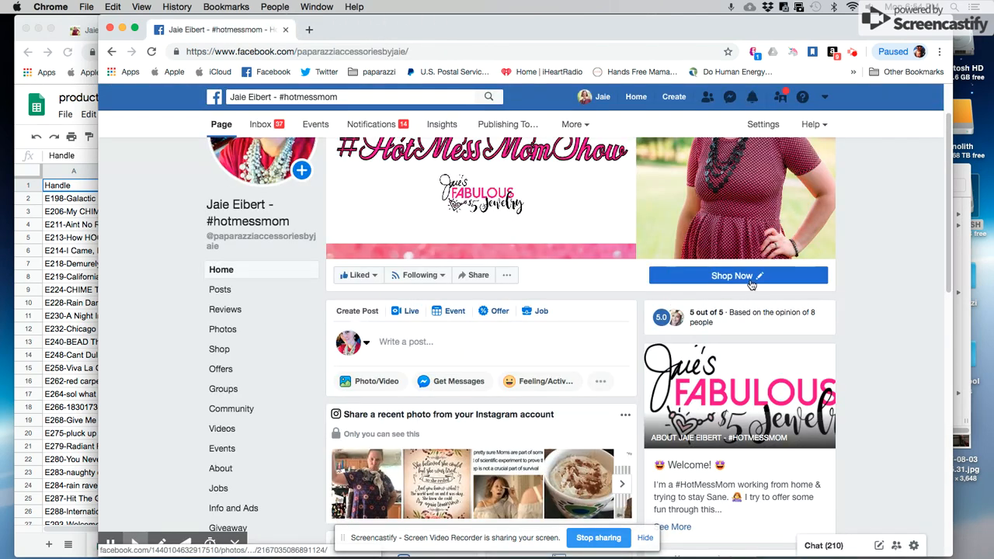
click(738, 276)
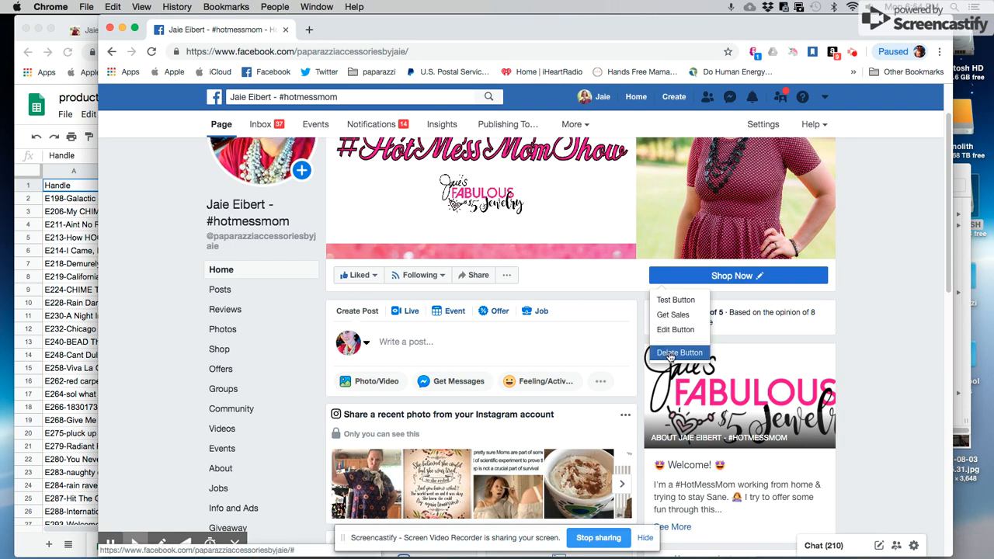
mouse_move(731, 280)
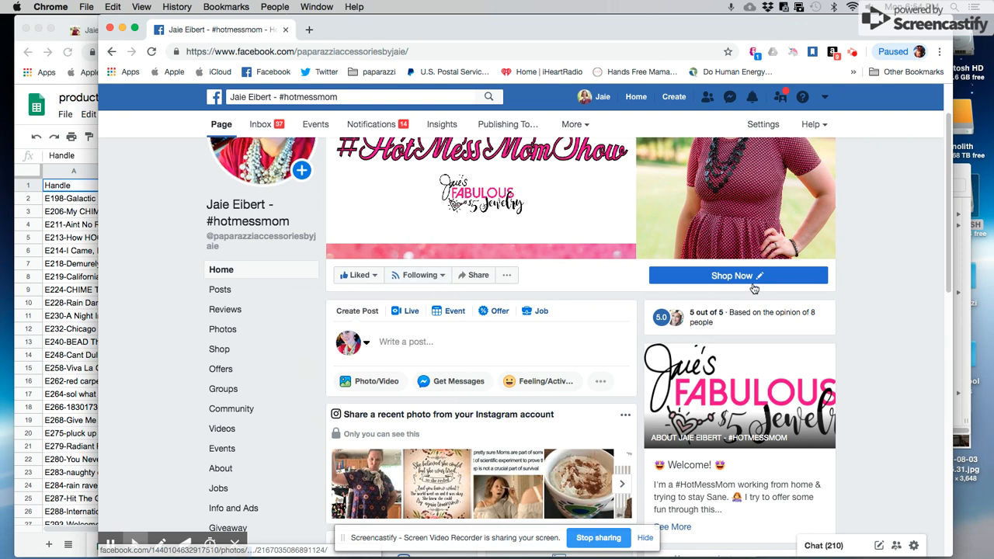
click(761, 276)
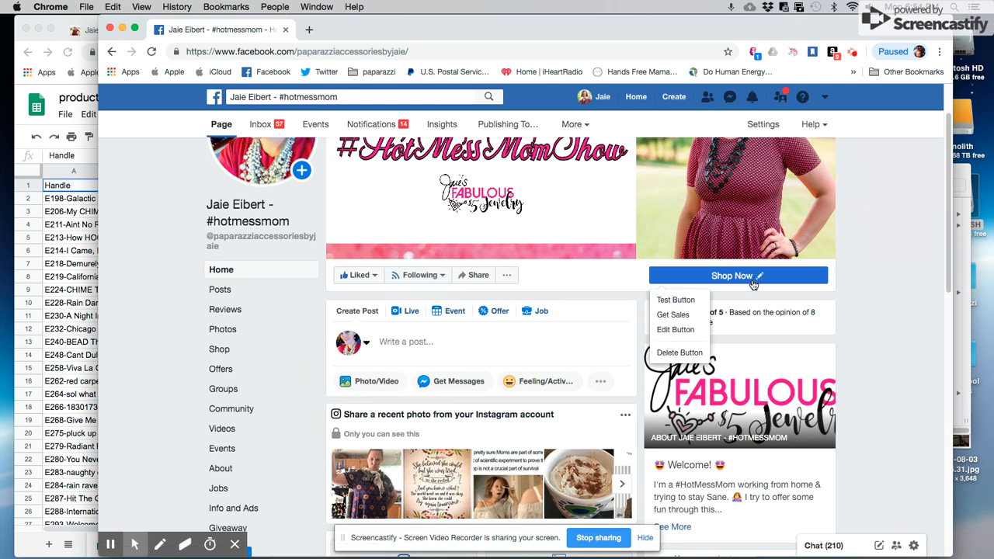
mouse_move(220, 348)
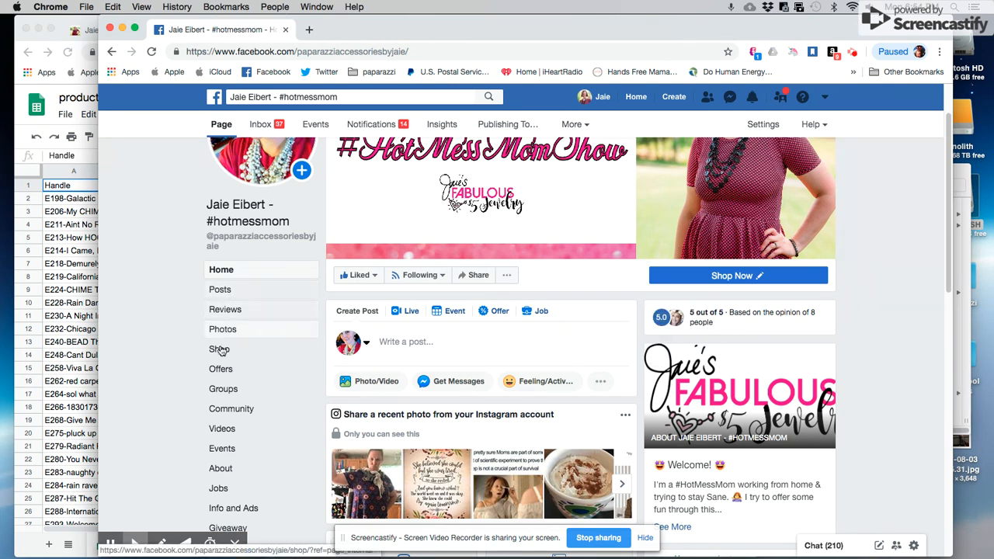
Show the Page's Shop section and browse its first product collections
click(220, 349)
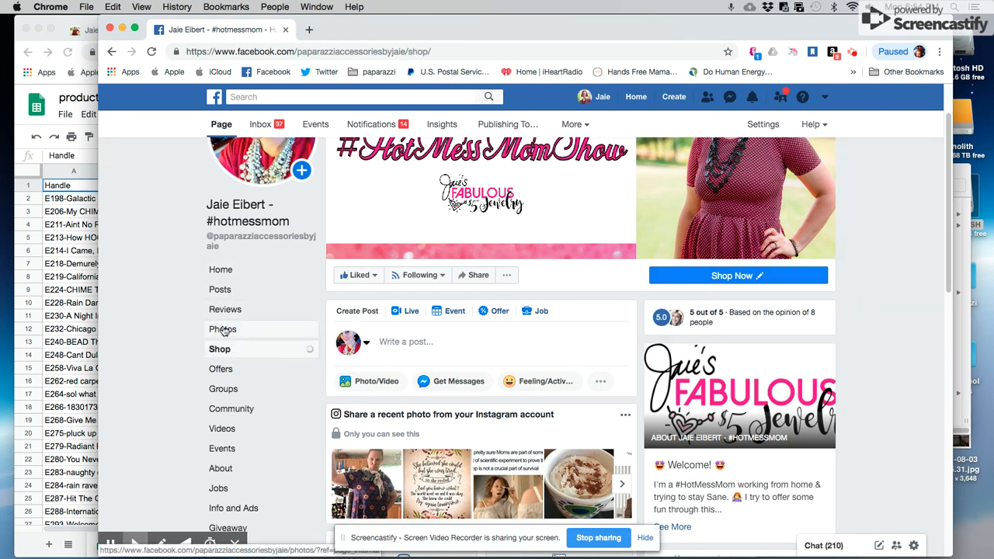
click(219, 348)
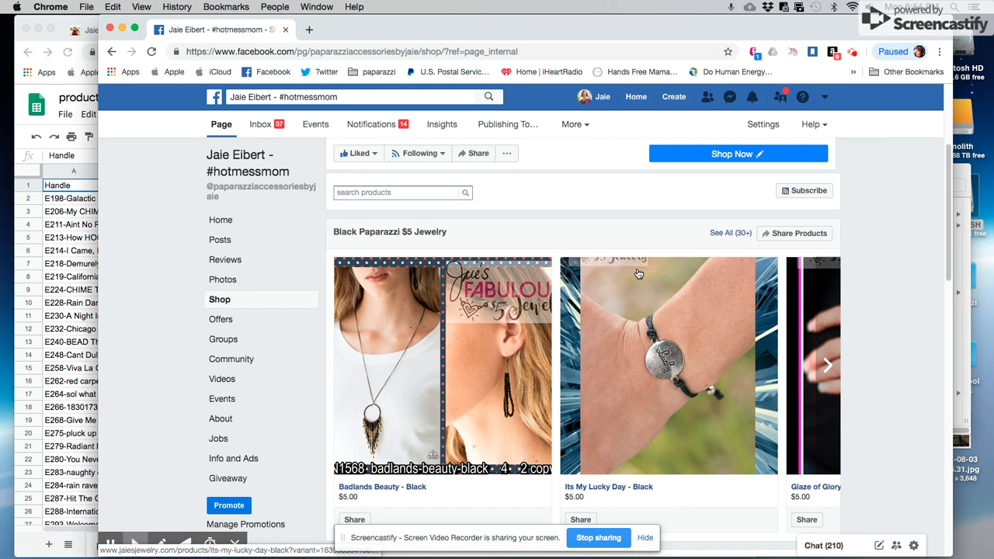
scroll(down, 3)
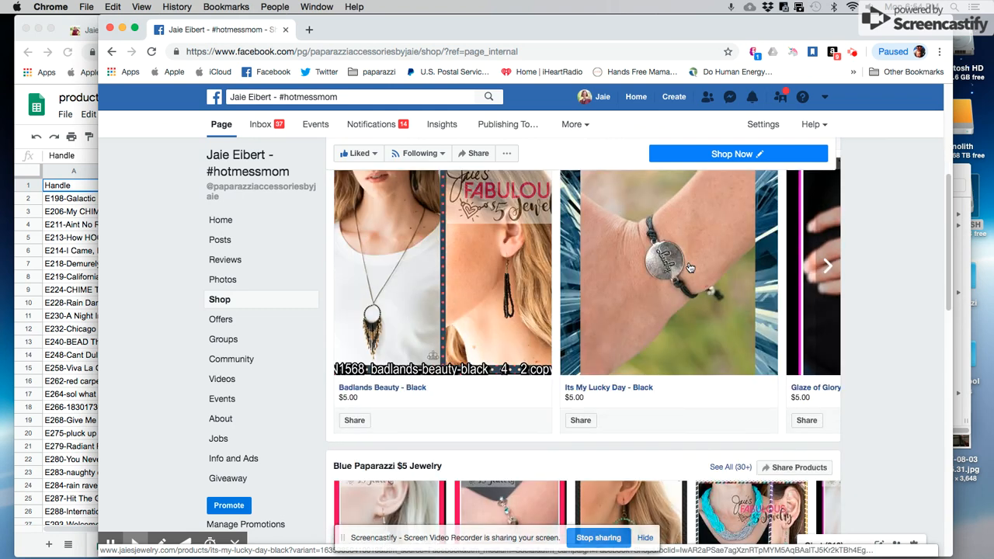
scroll(down, 3)
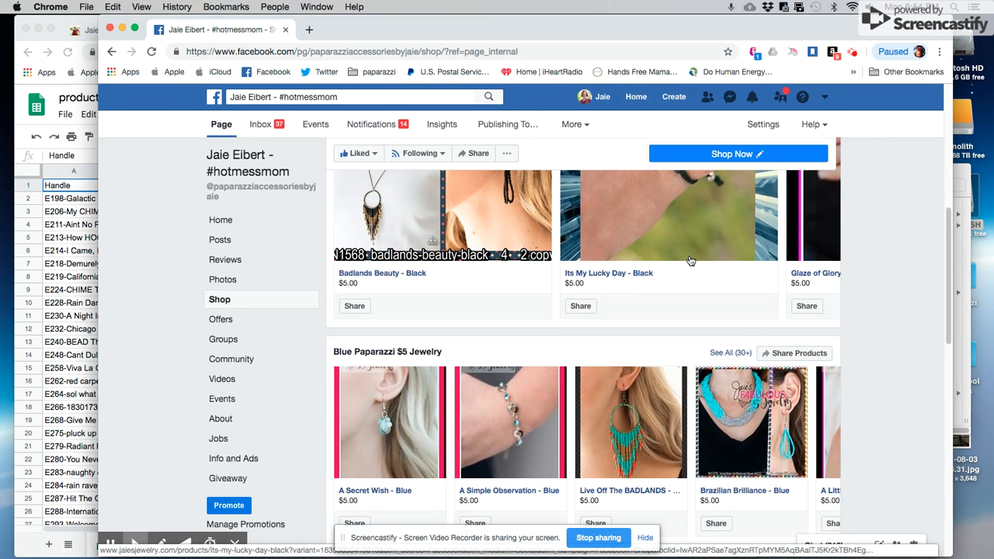
scroll(down, 3)
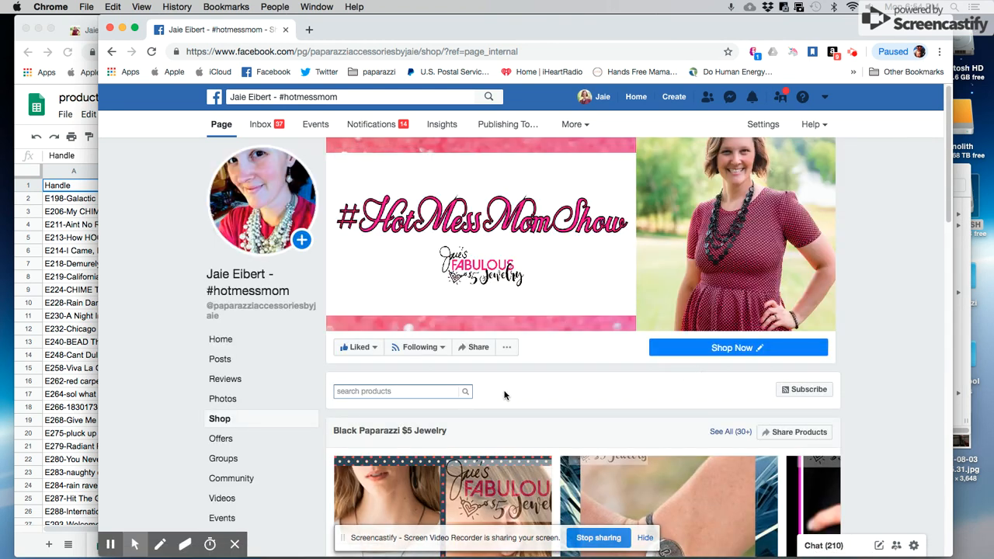
mouse_move(487, 398)
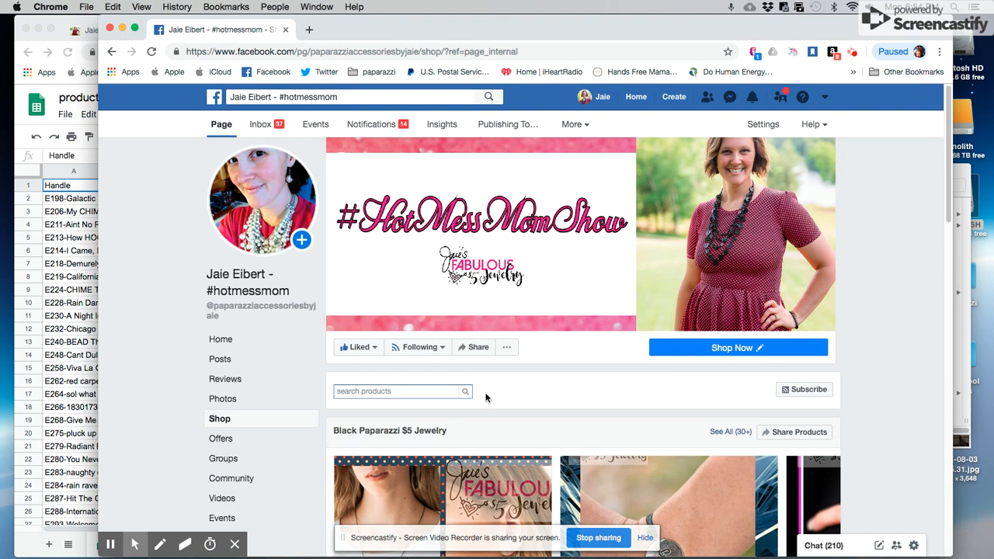
scroll(down, 3)
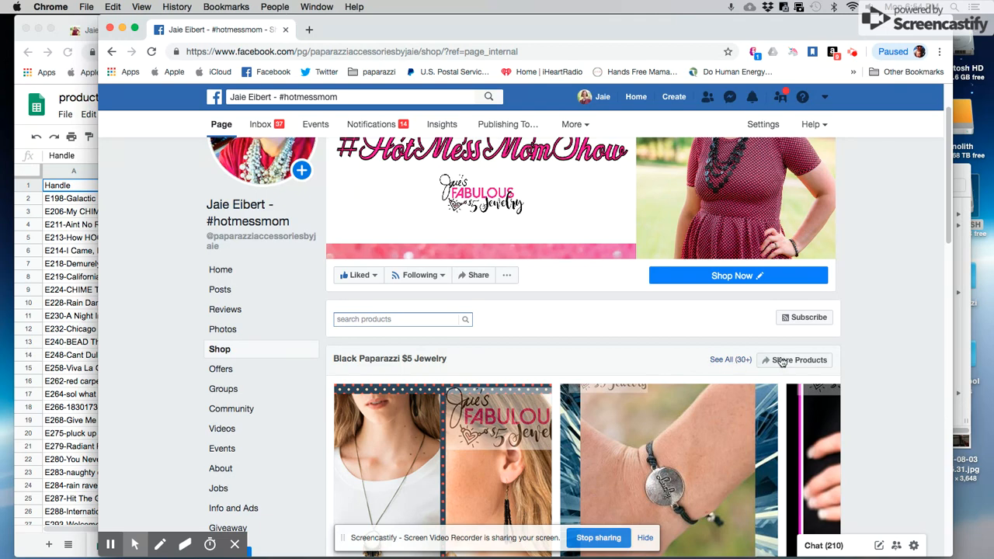
Continue through collections like Black Jewelry, Rings and Zi Collection - $25
scroll(down, 3)
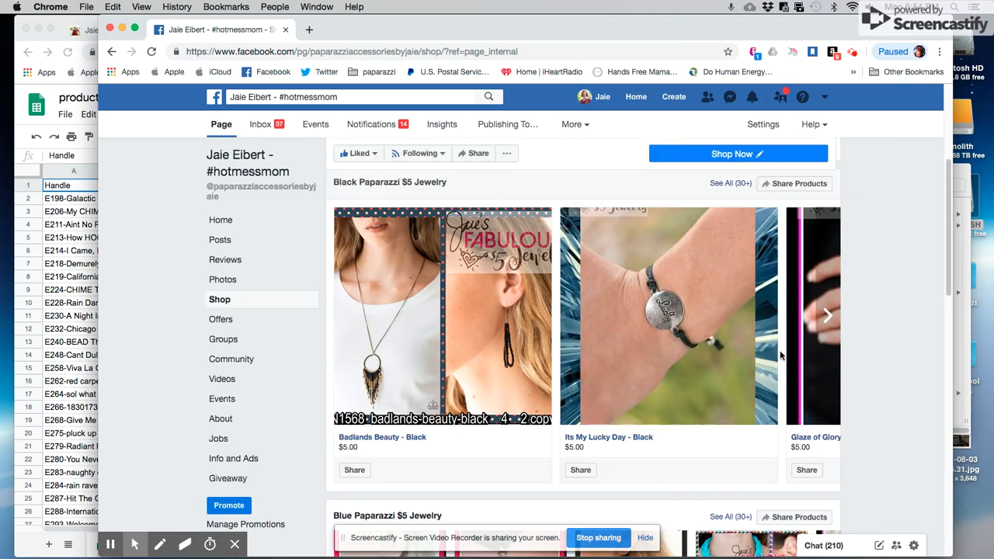
scroll(down, 3)
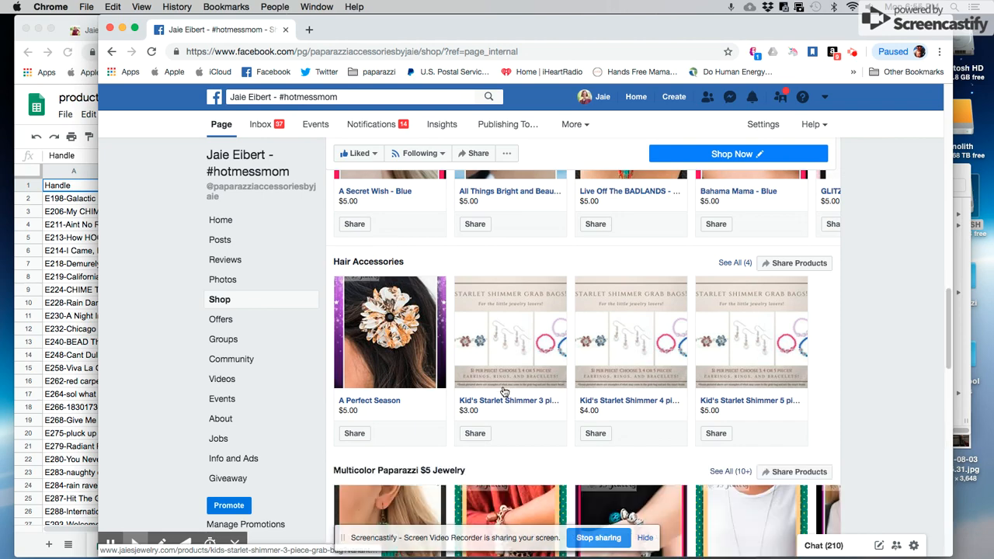
scroll(down, 3)
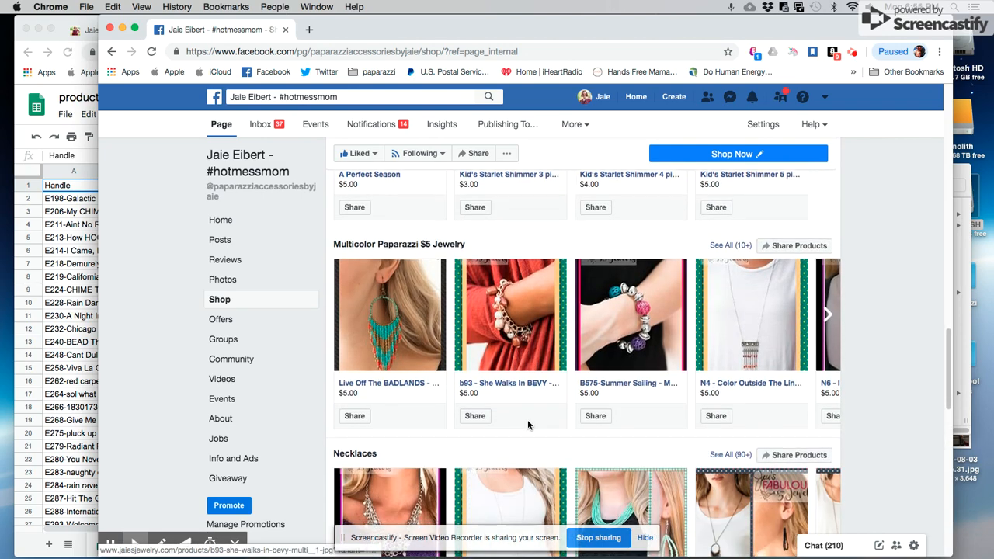
scroll(down, 3)
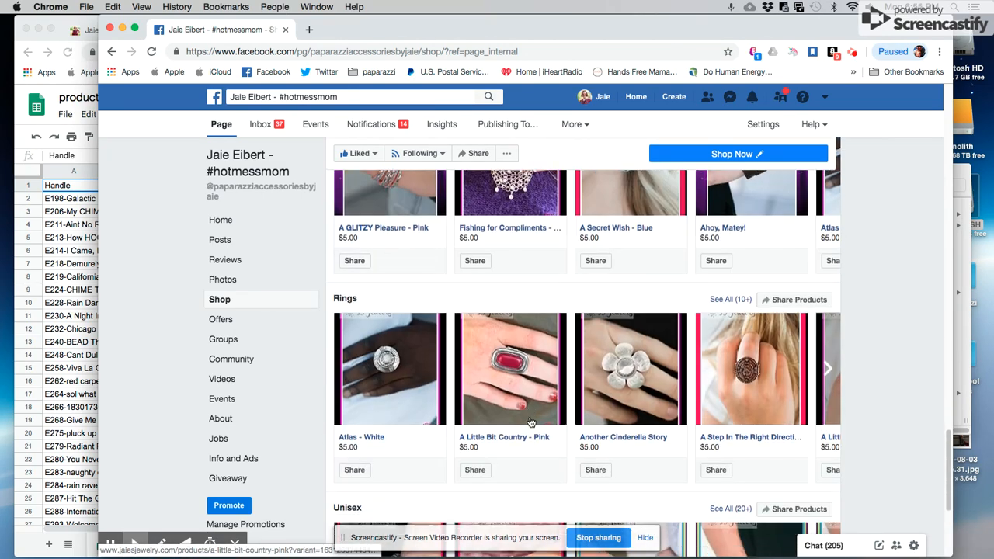
scroll(down, 3)
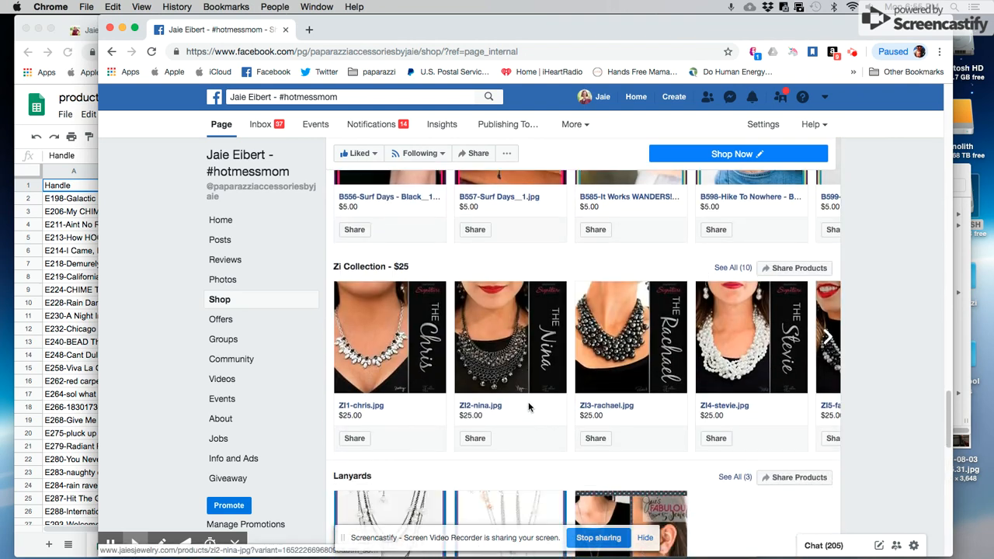
scroll(up, 3)
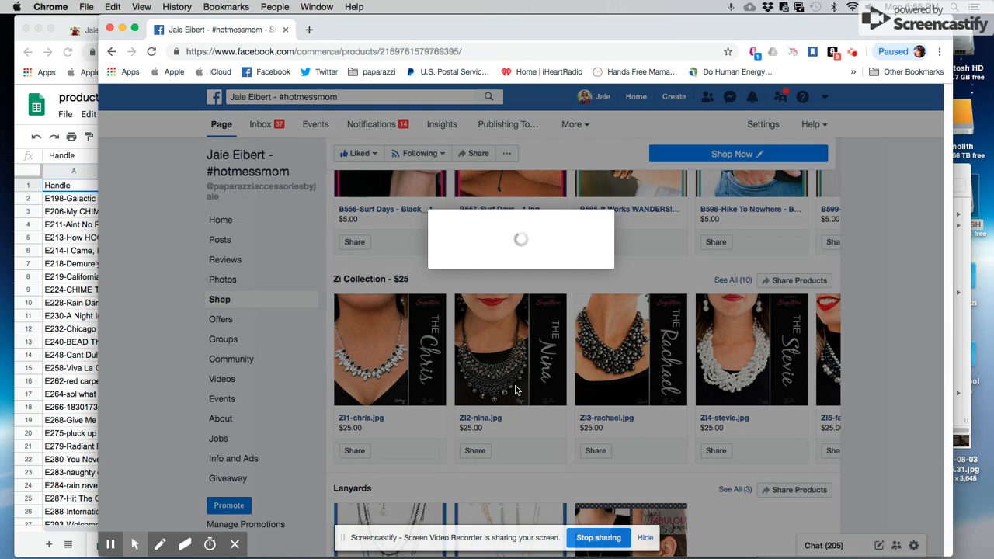
View the ZI2-nina.jpg product at $25.00 with details and website check-out option
click(510, 349)
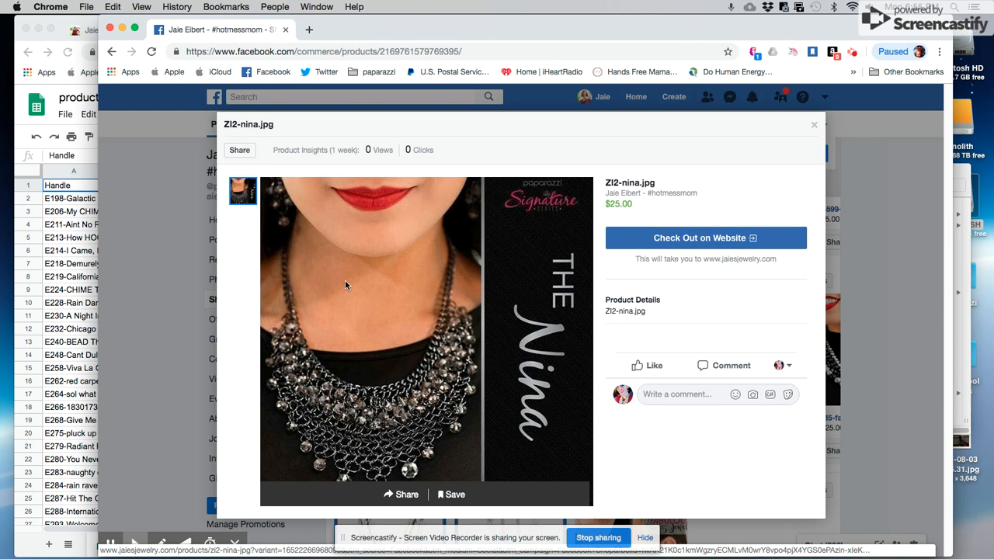
mouse_move(297, 218)
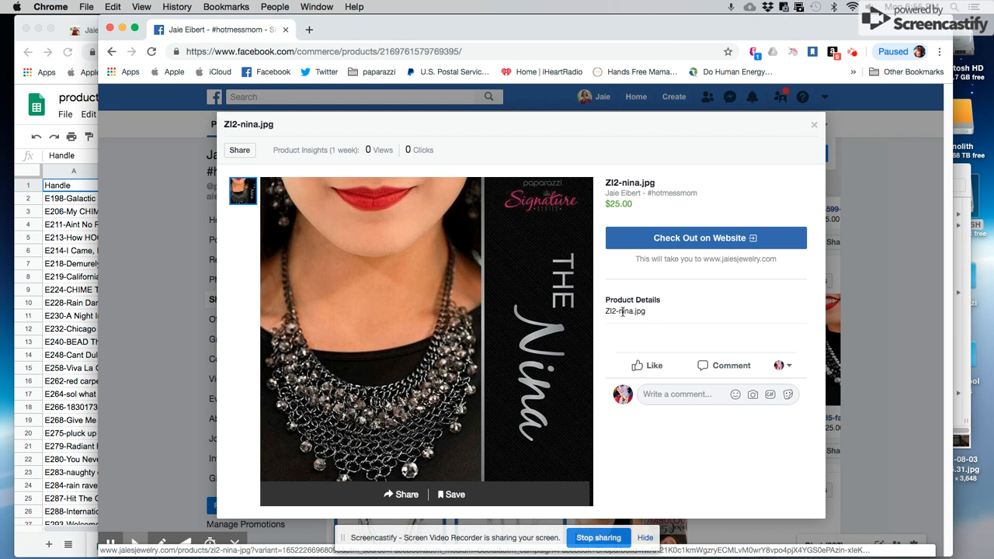
mouse_move(606, 314)
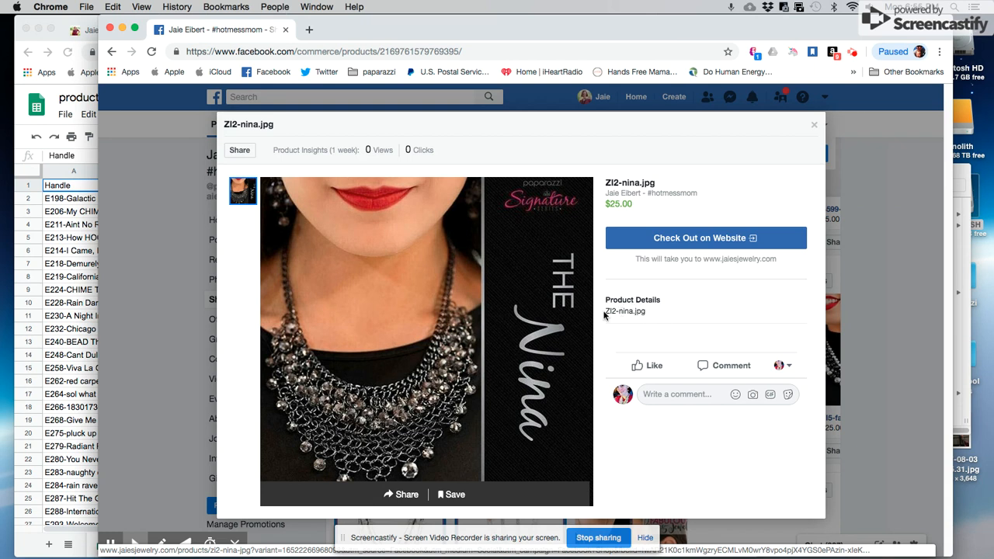
mouse_move(648, 314)
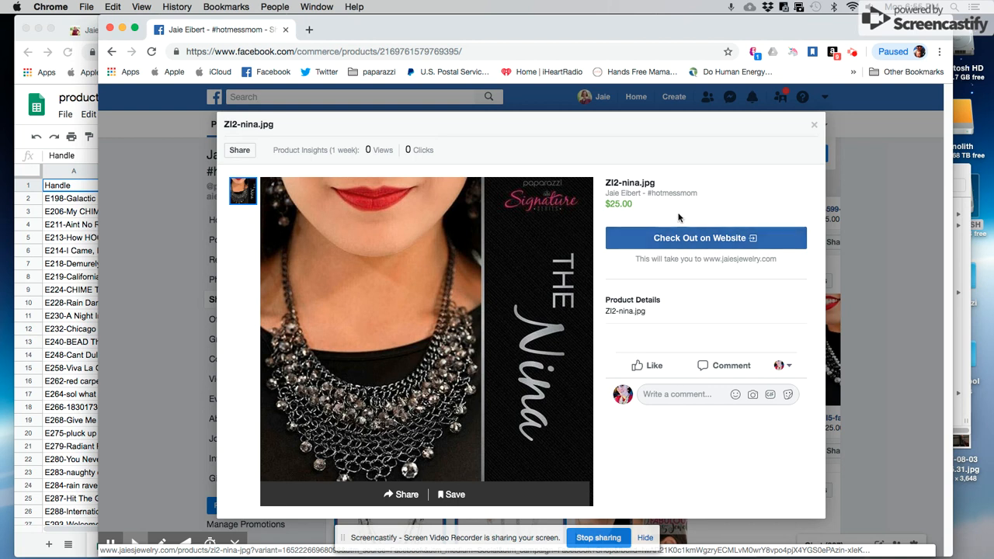
mouse_move(692, 258)
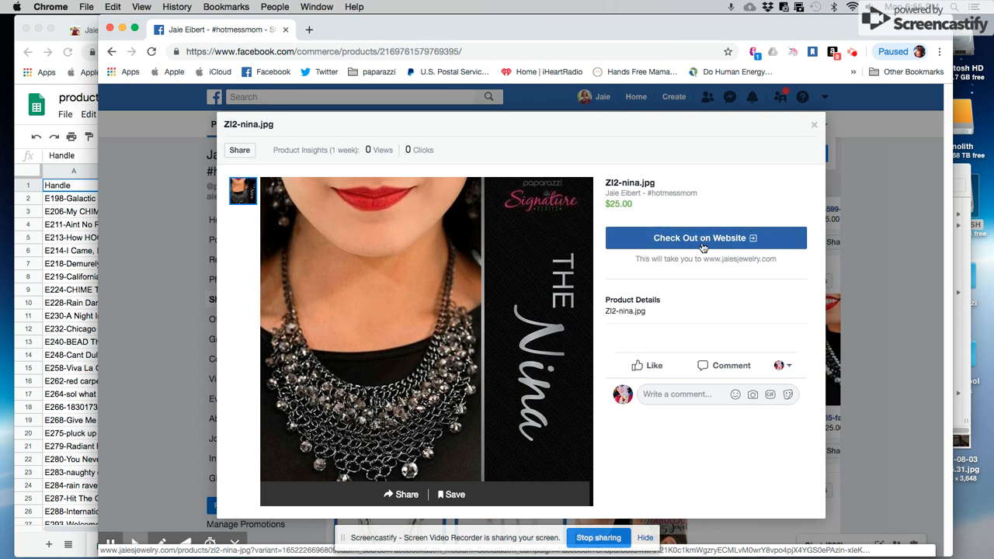
mouse_move(694, 247)
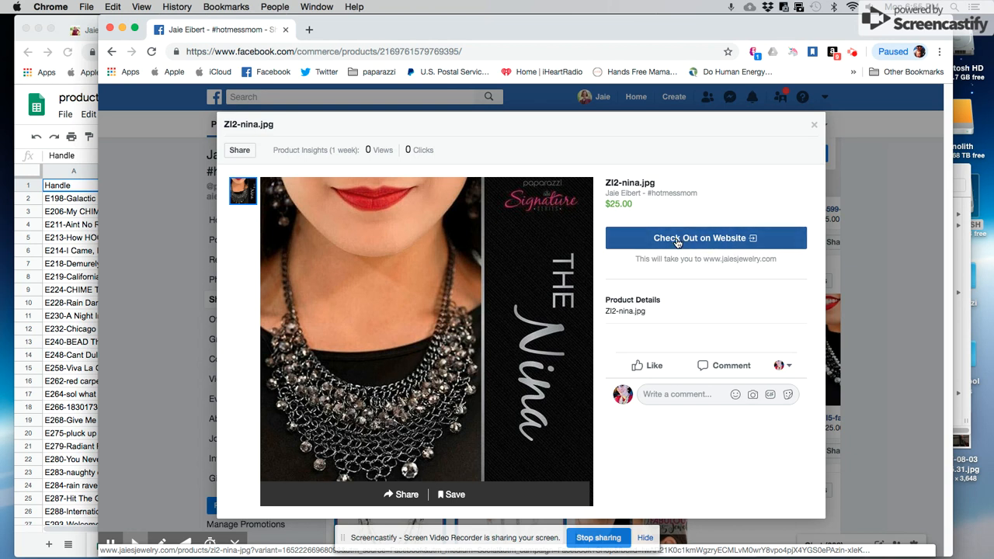
mouse_move(695, 238)
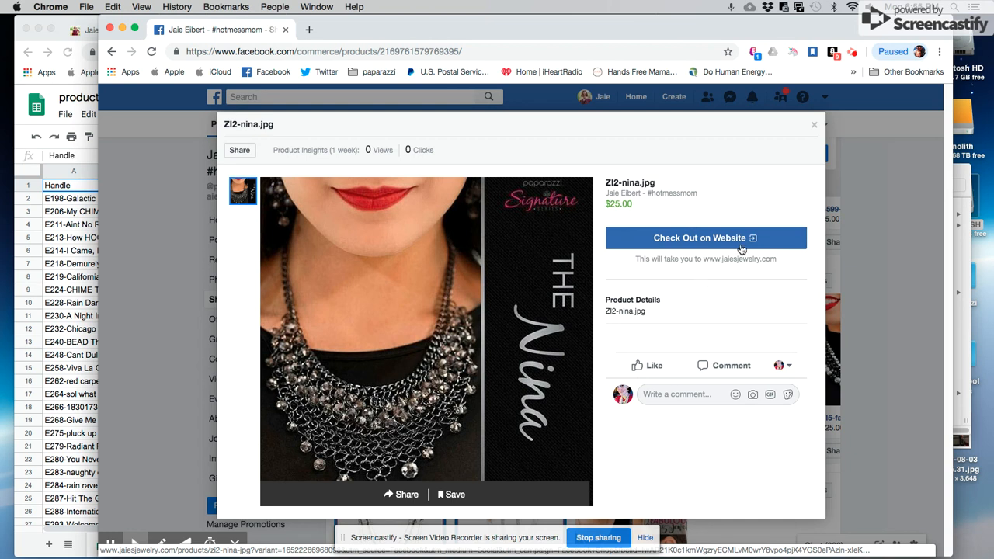
mouse_move(730, 247)
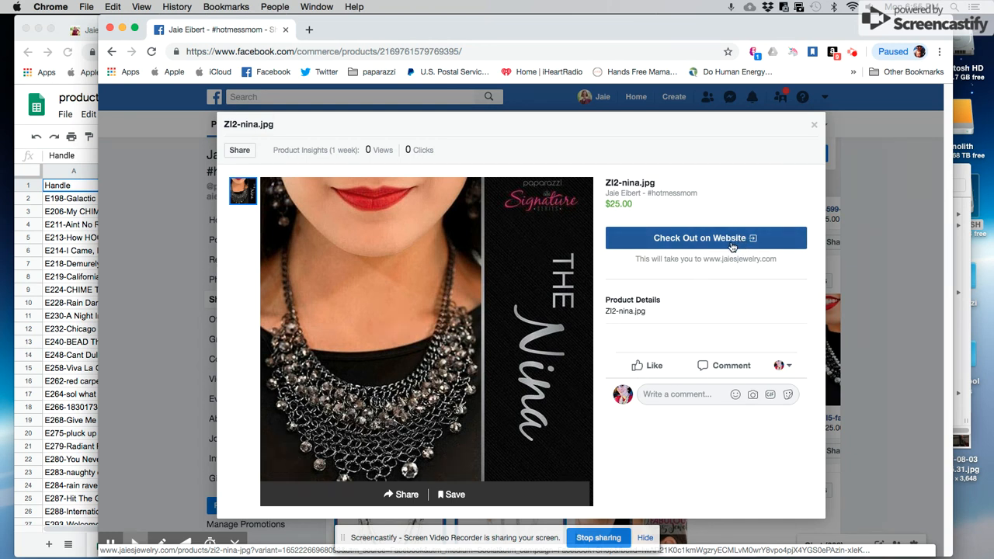
mouse_move(835, 182)
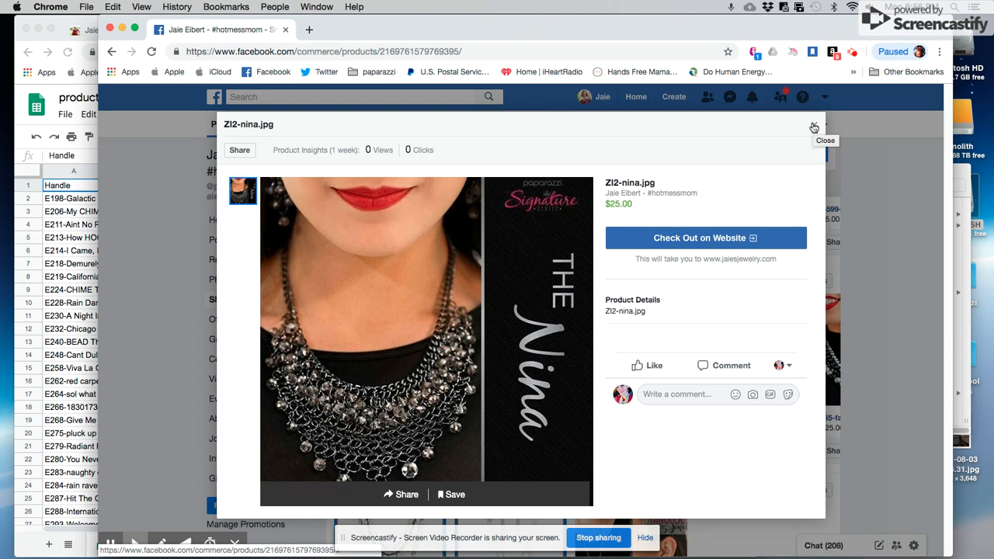
Close the product window and return to the Shop tab collections
click(826, 128)
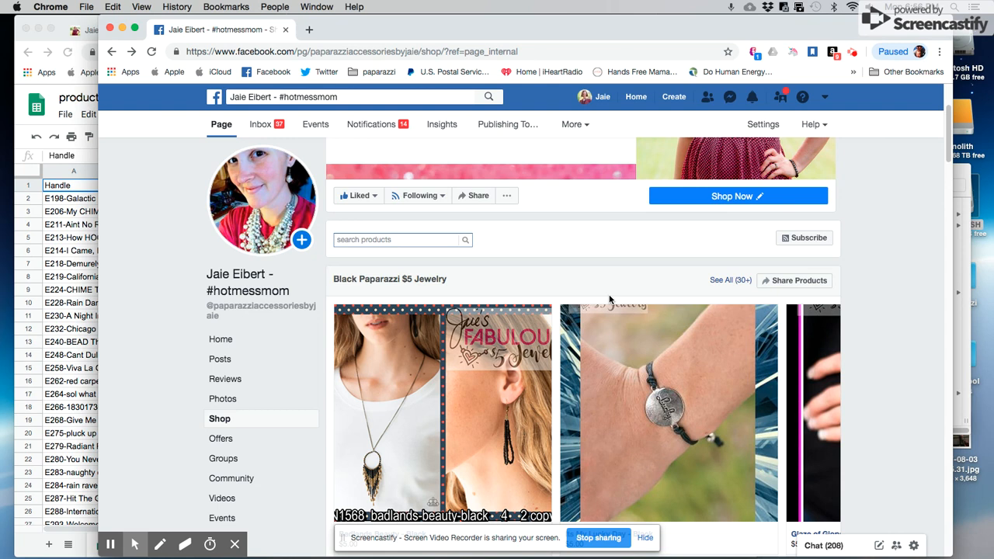
scroll(down, 3)
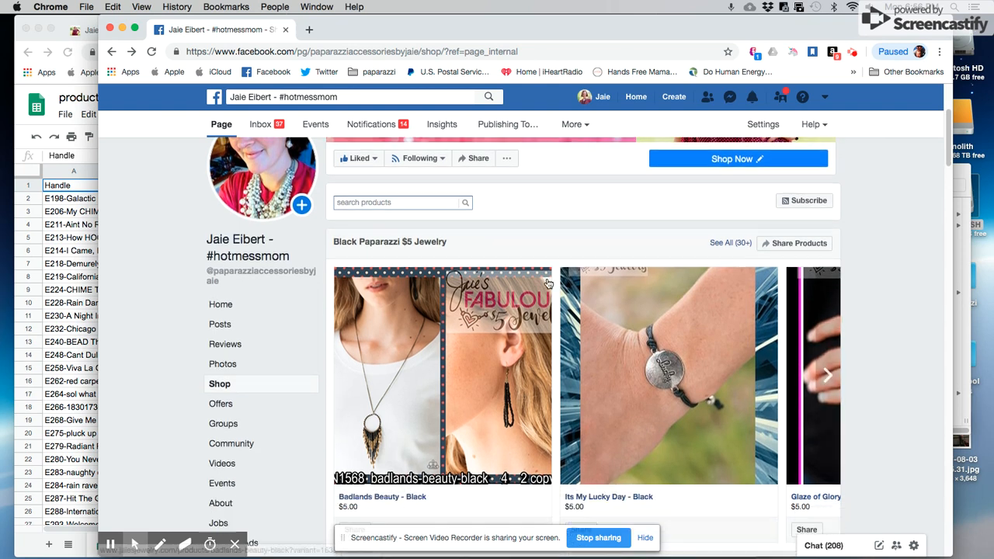
scroll(down, 3)
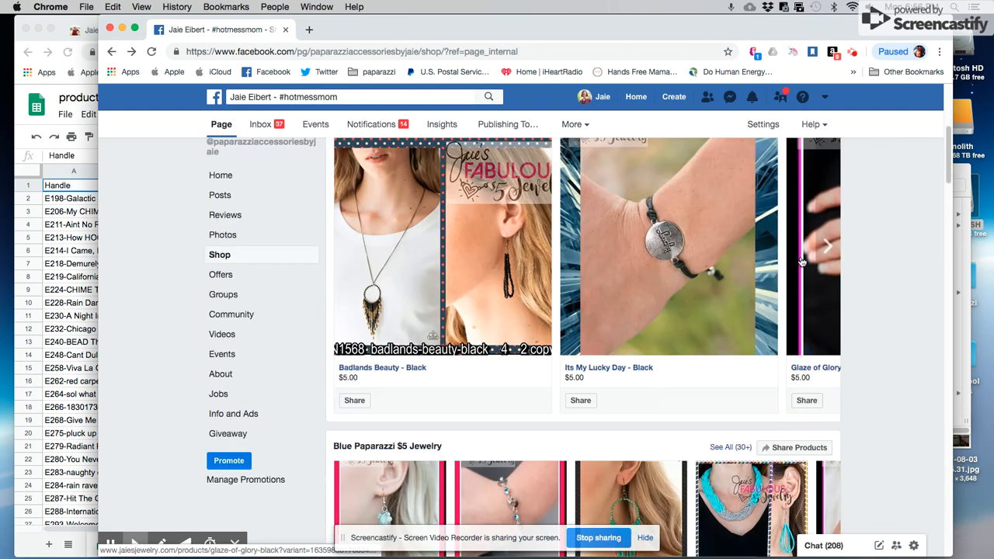
scroll(down, 3)
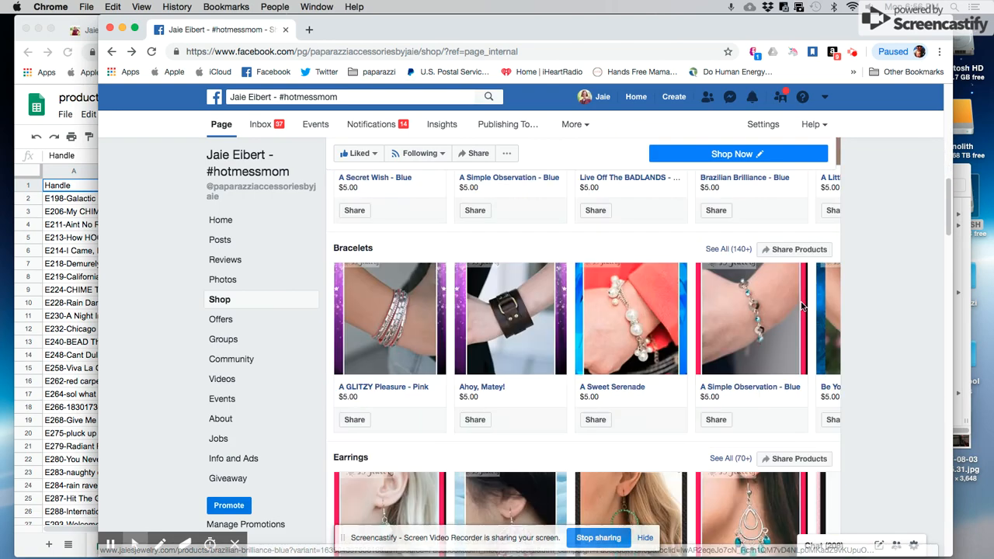
Browse collections down to Bracelets, Lanyards, Brown and Gold & Rose Gold Paparazzi $5 Jewelry
scroll(down, 3)
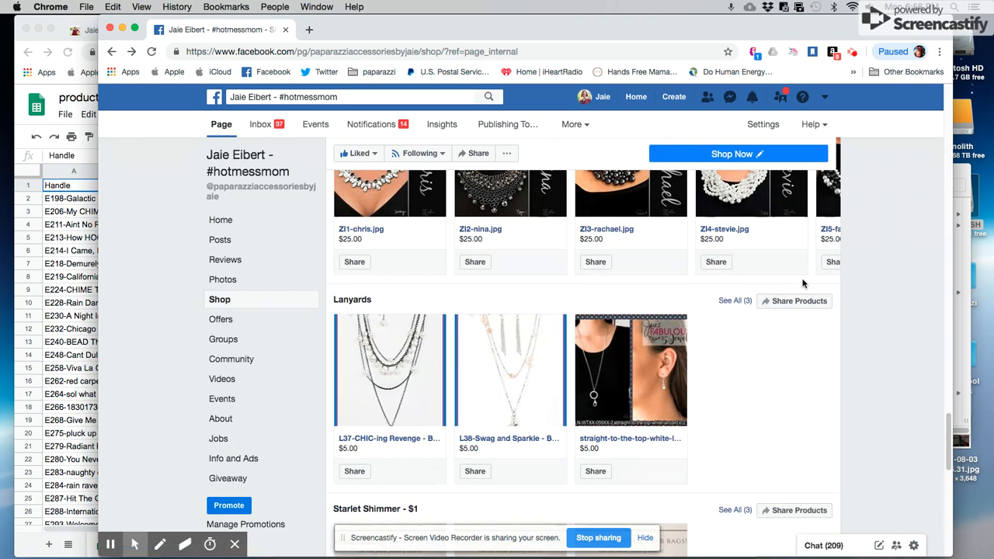
scroll(down, 3)
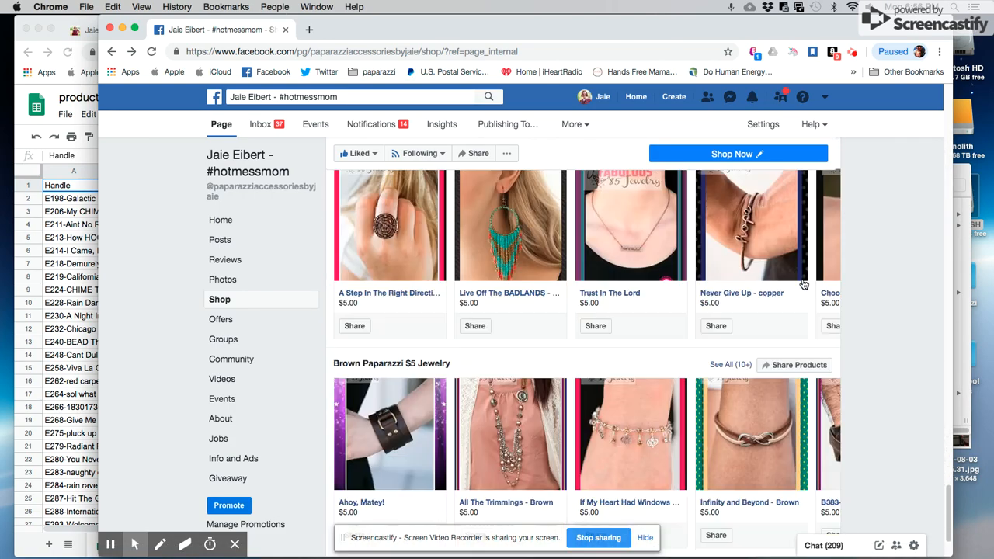
scroll(down, 3)
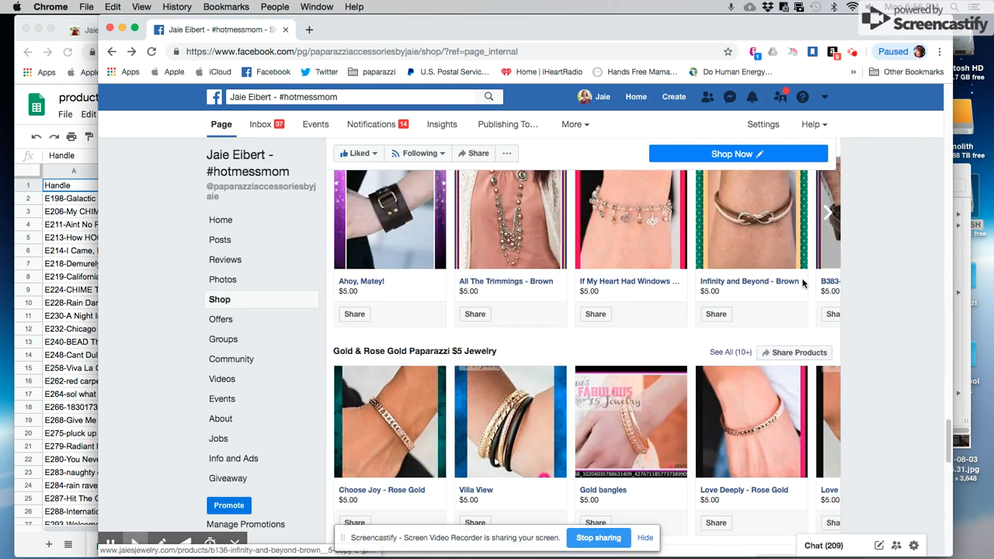
scroll(down, 3)
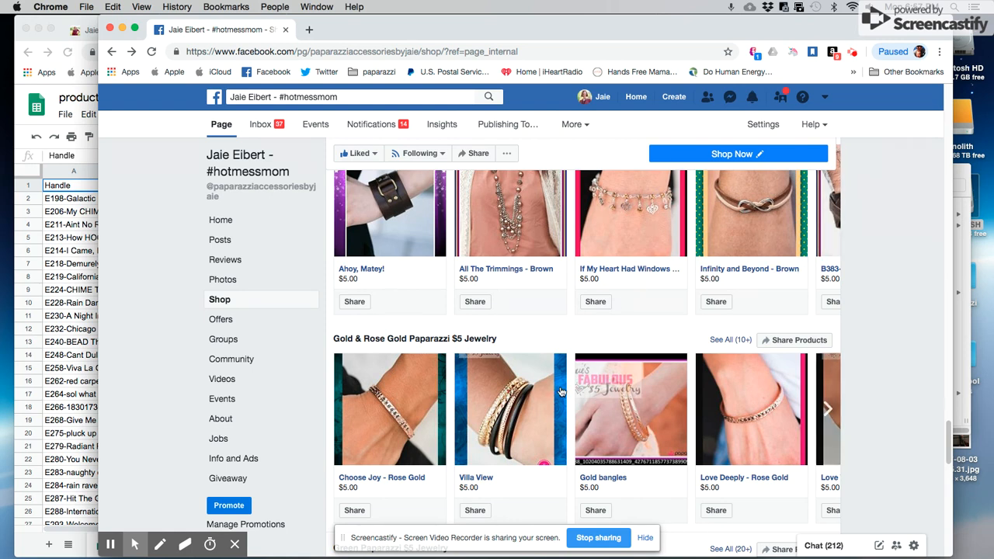
scroll(down, 3)
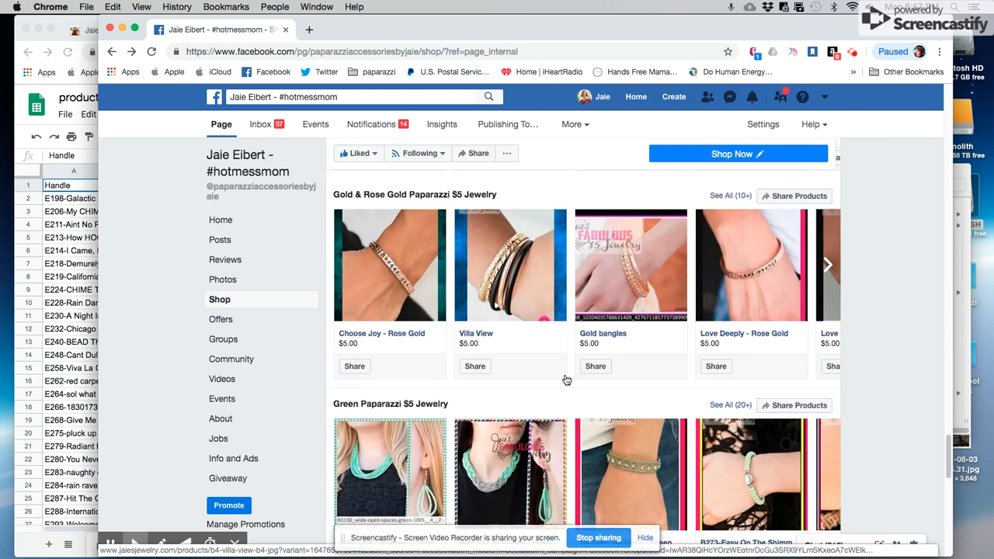
scroll(down, 3)
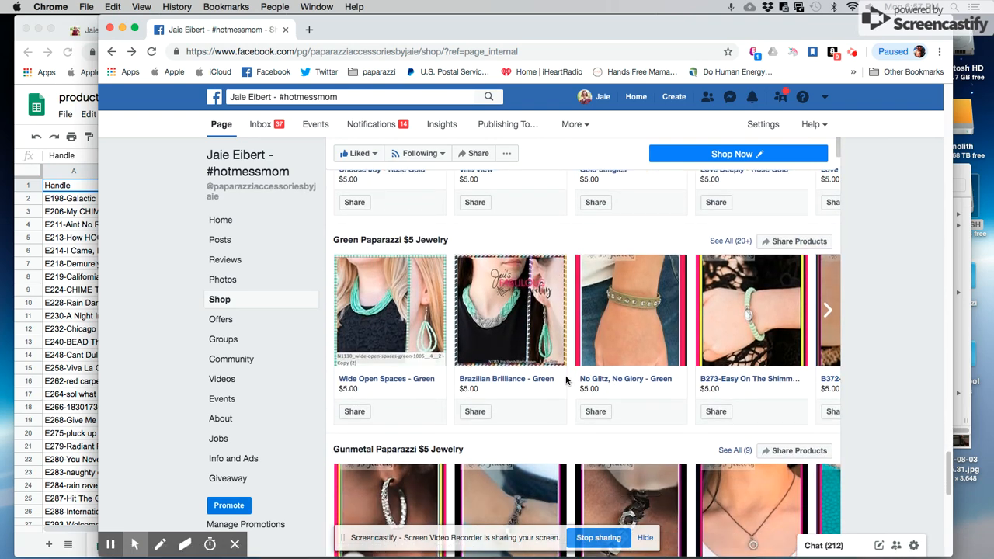
scroll(down, 3)
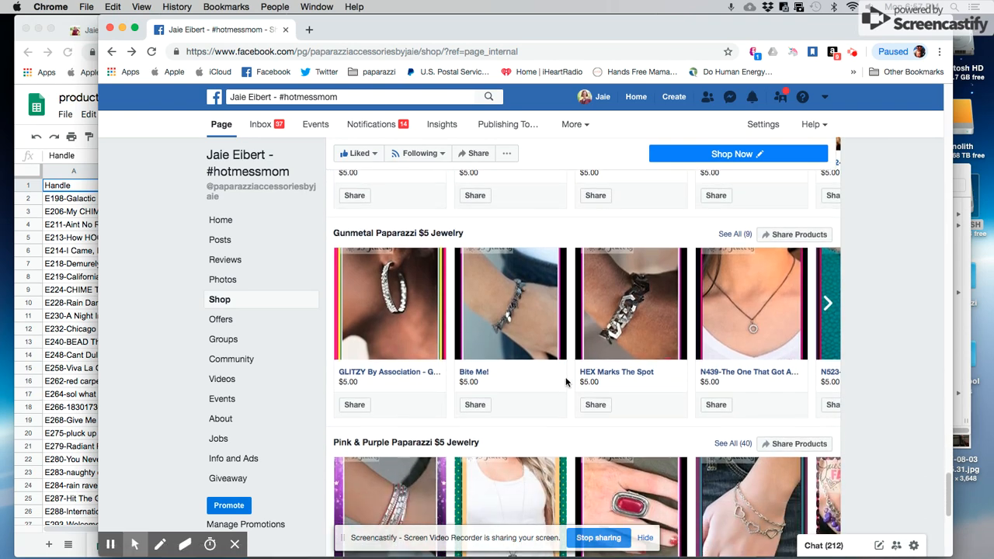
scroll(down, 3)
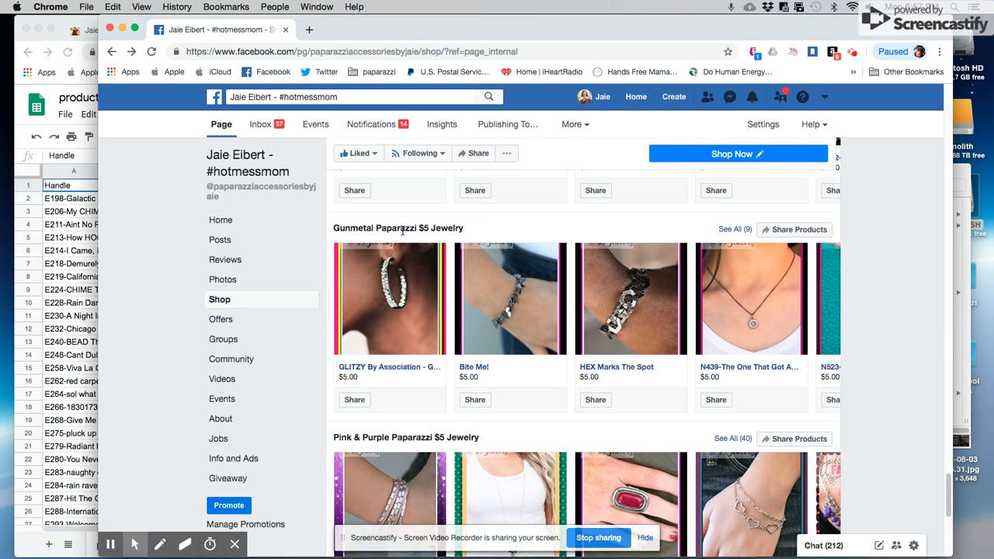
scroll(down, 3)
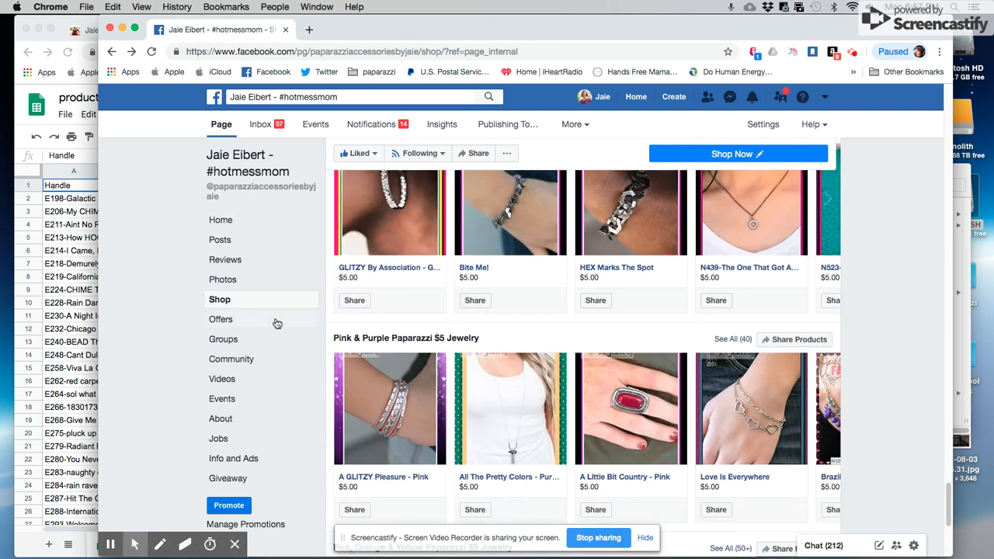
scroll(down, 3)
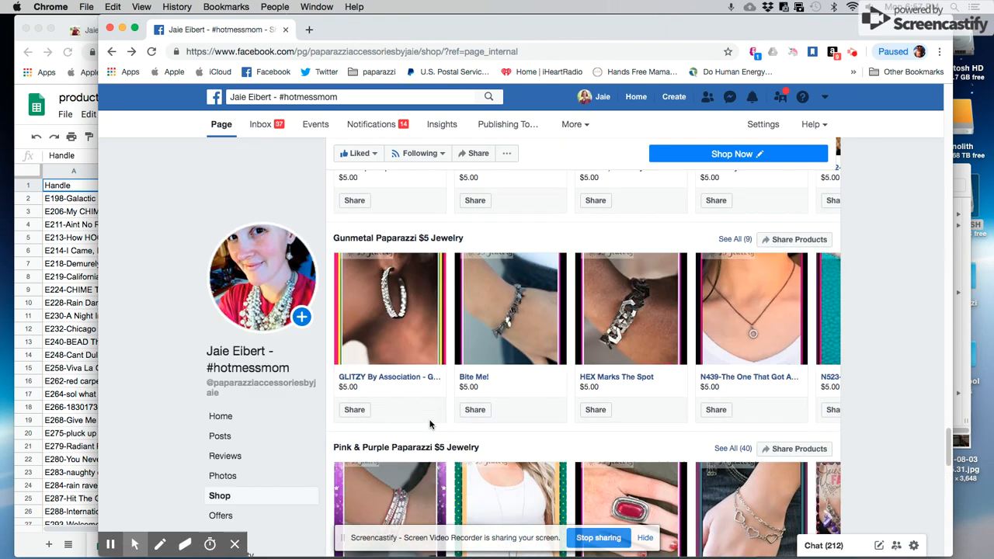
scroll(down, 3)
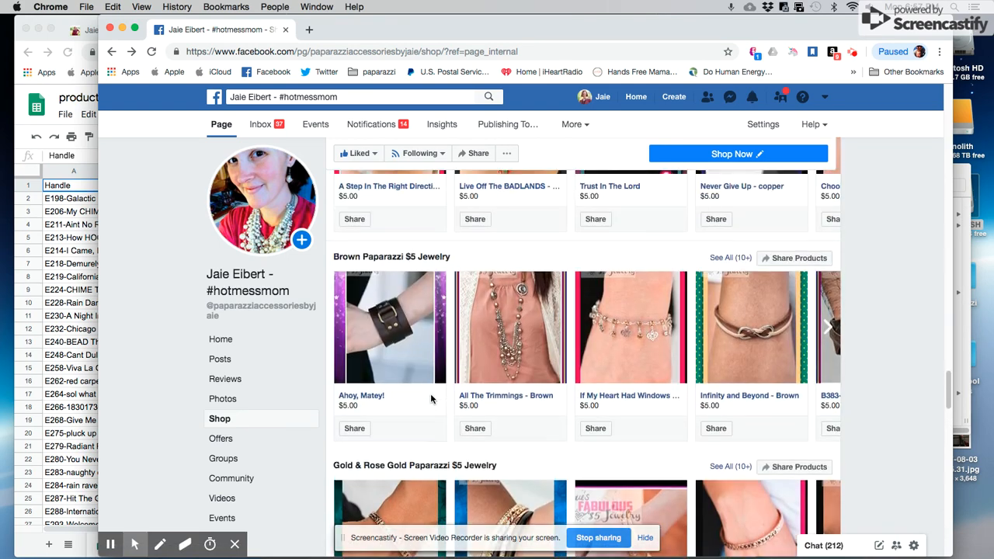
scroll(down, 3)
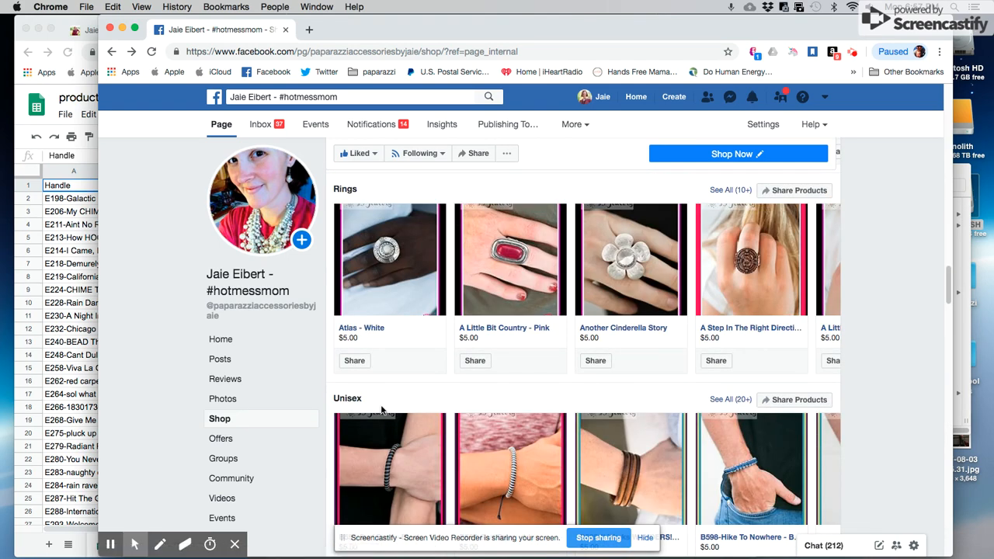
scroll(down, 3)
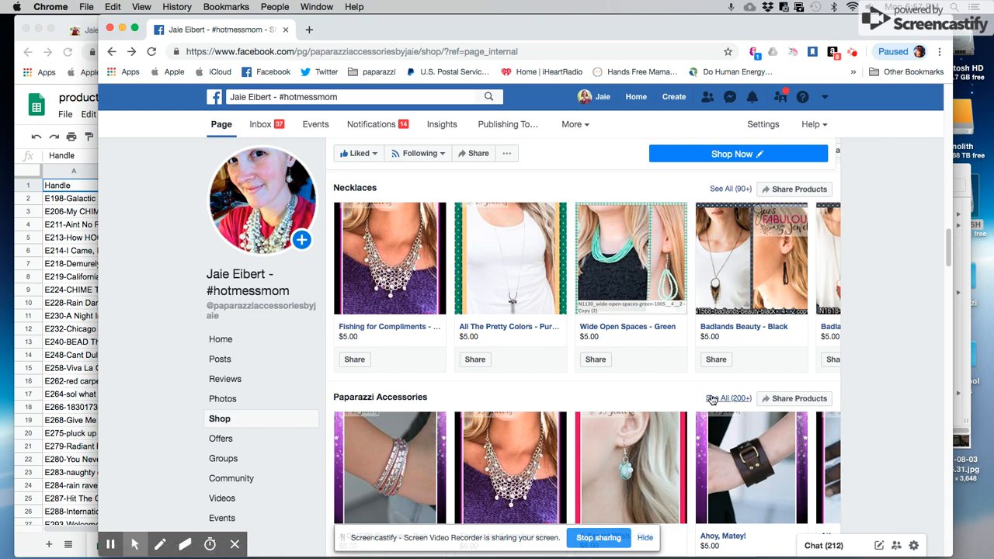
scroll(down, 3)
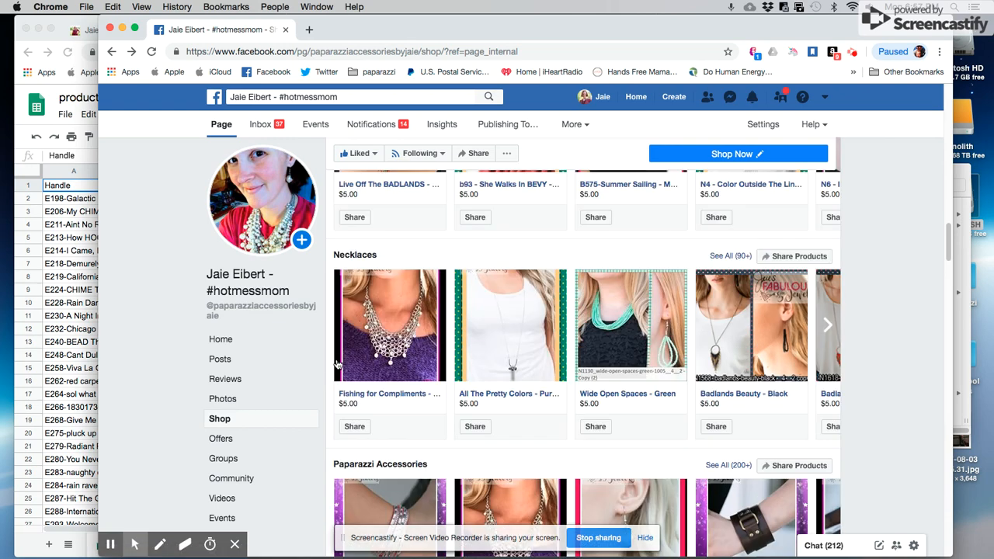
scroll(down, 3)
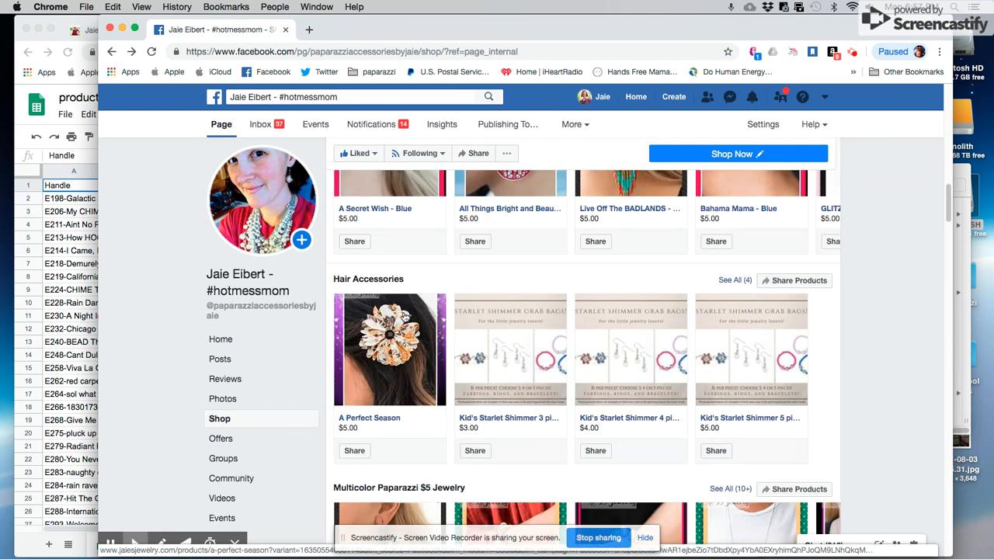
scroll(down, 3)
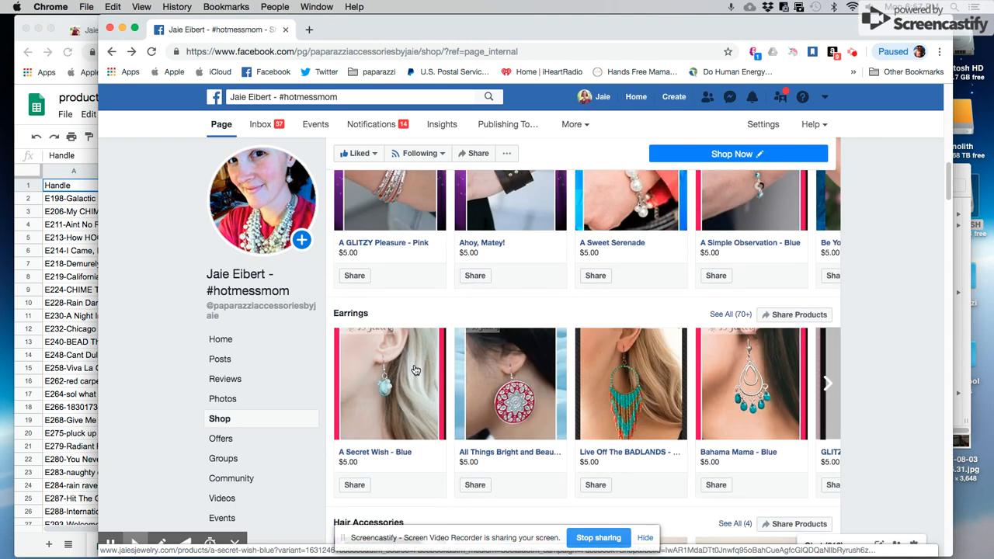
scroll(down, 3)
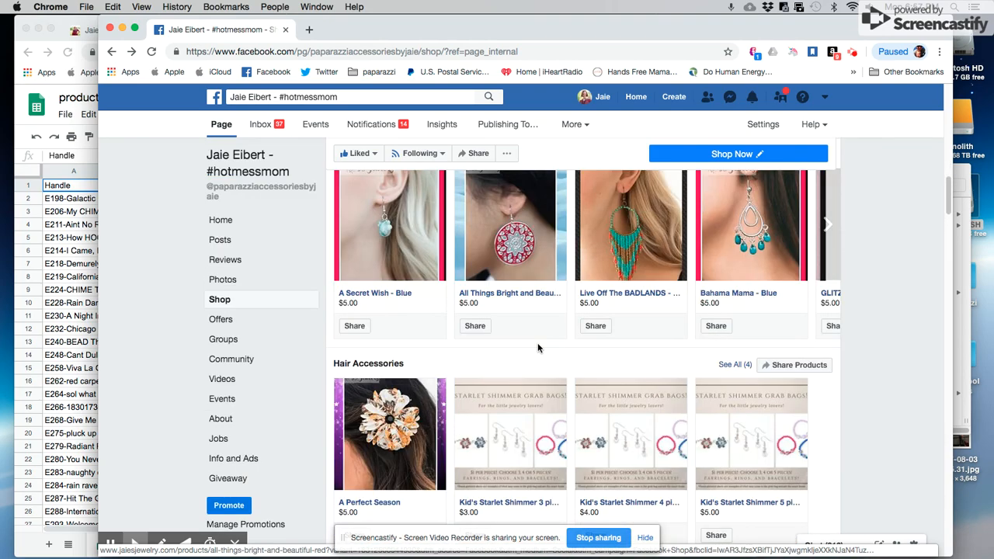
scroll(down, 3)
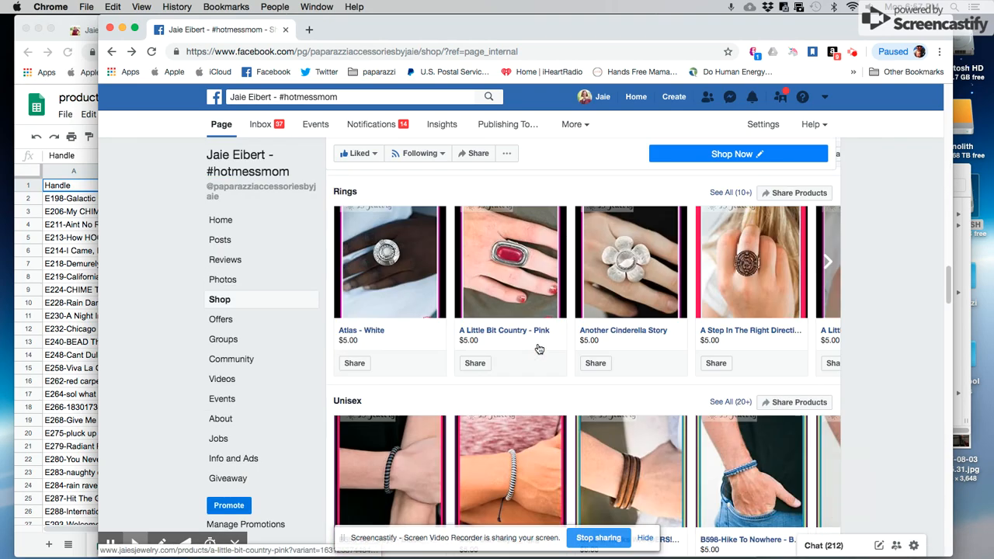
scroll(down, 3)
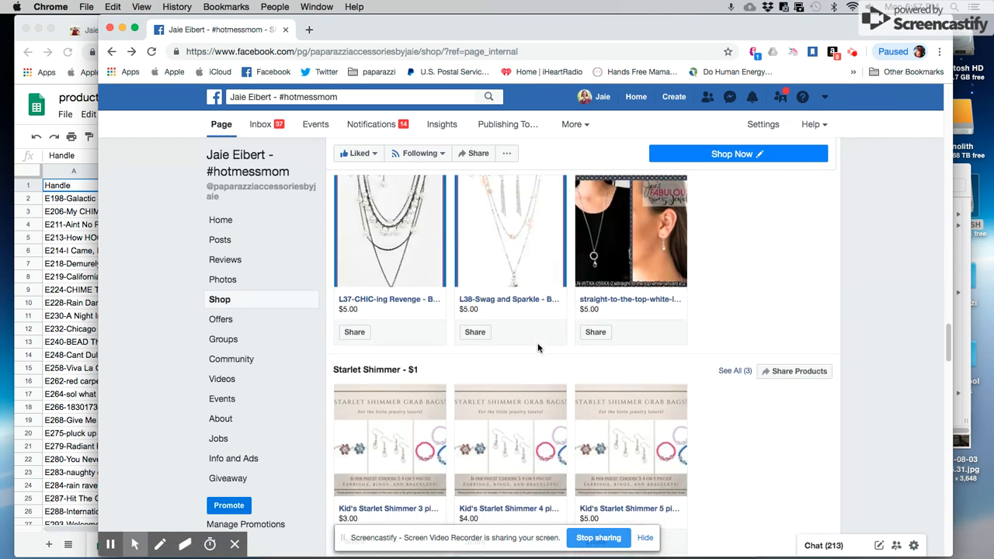
scroll(down, 3)
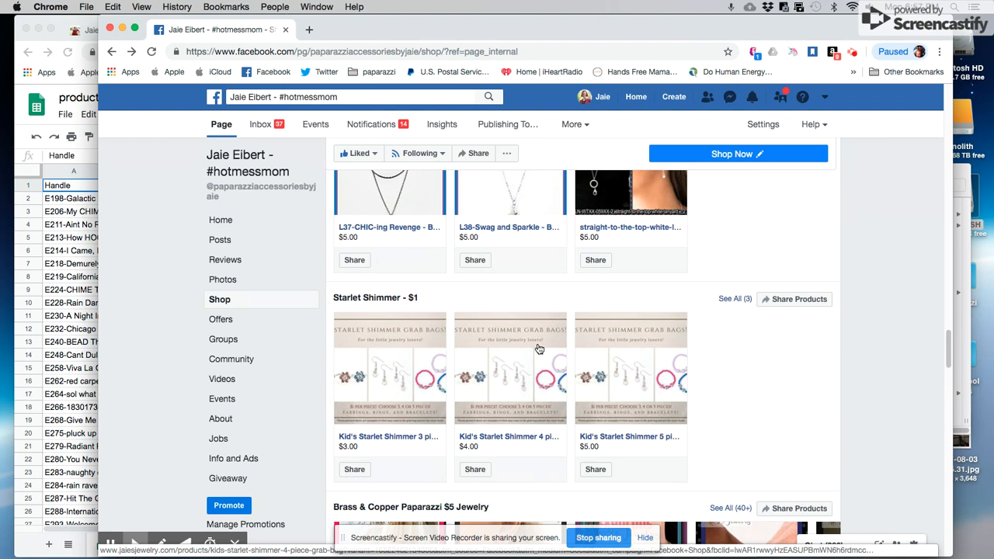
scroll(down, 3)
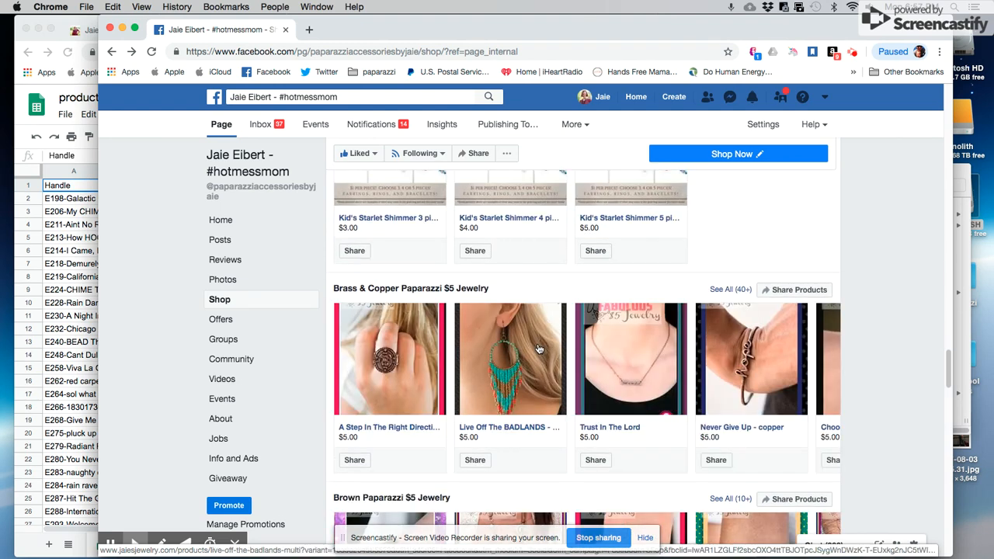
View the Live Off The BADLANDS - Multi earrings at $5.00 and start sharing them
click(511, 358)
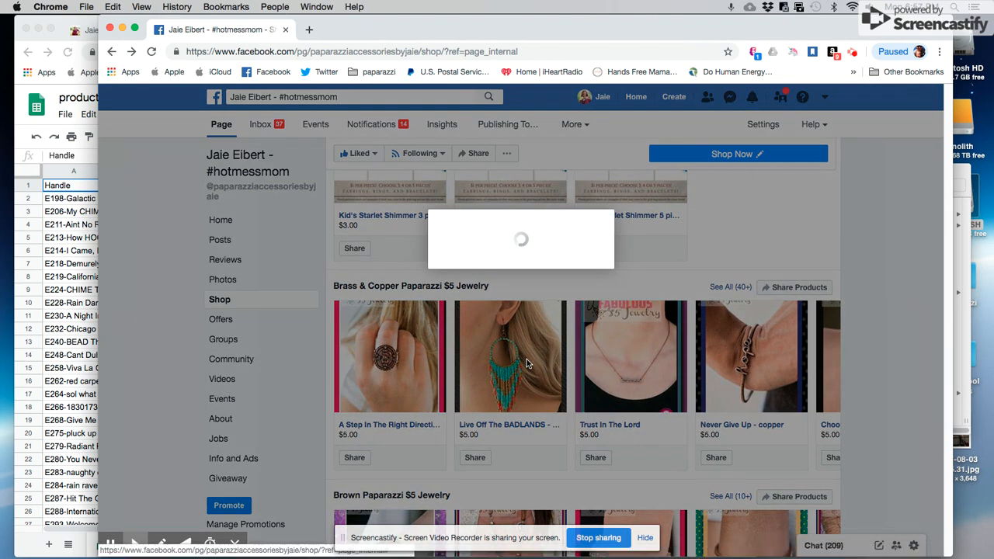
click(510, 355)
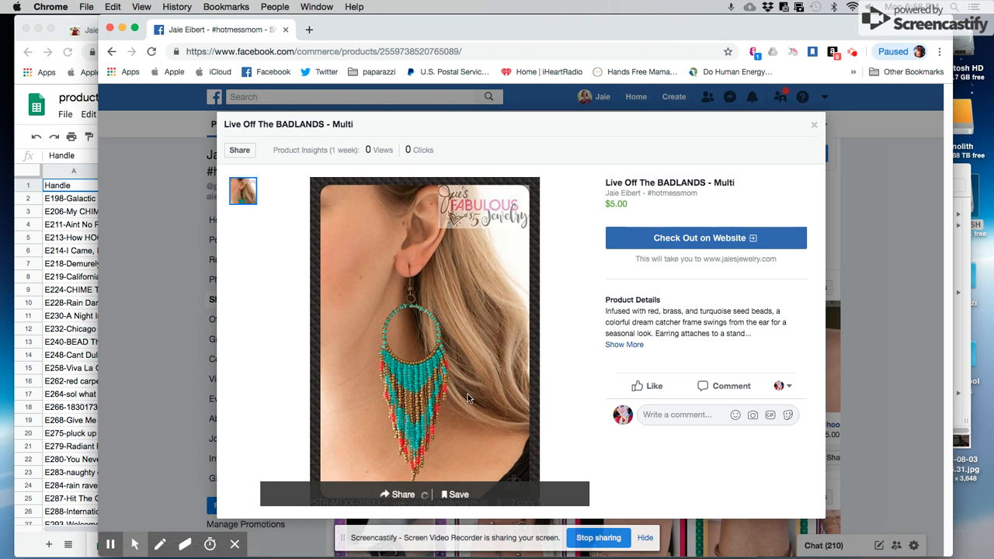
click(239, 149)
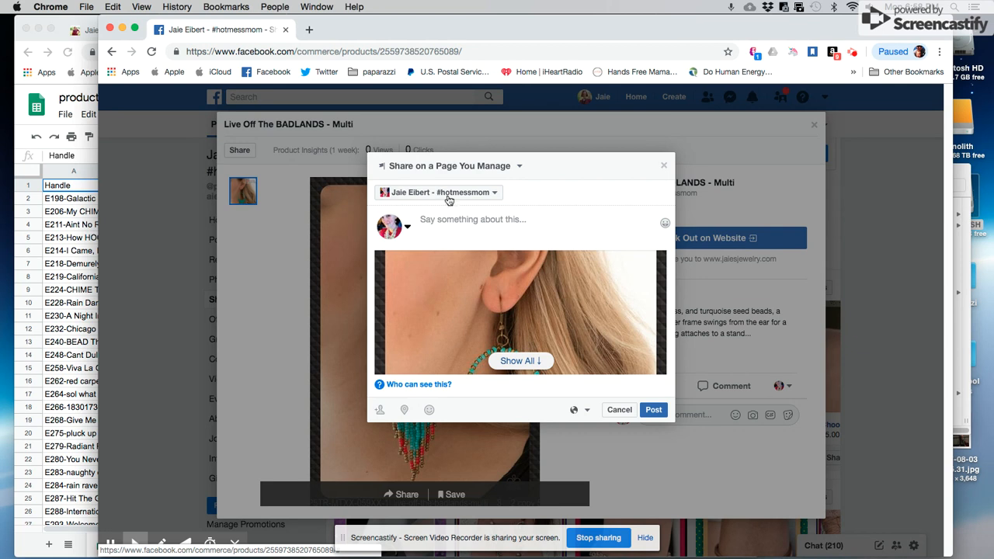
Browse the share destination choices, leave them unchanged and cancel the share
click(451, 191)
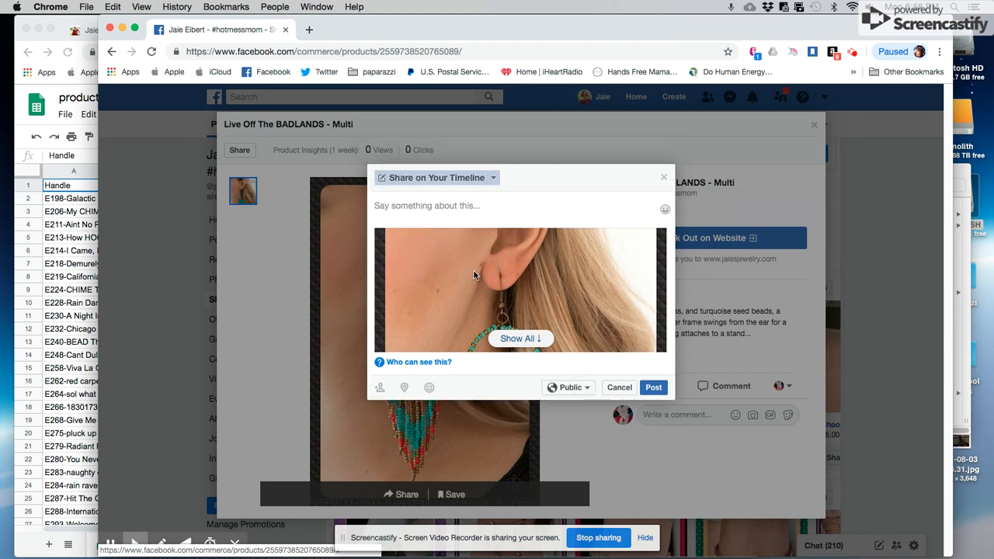
click(436, 177)
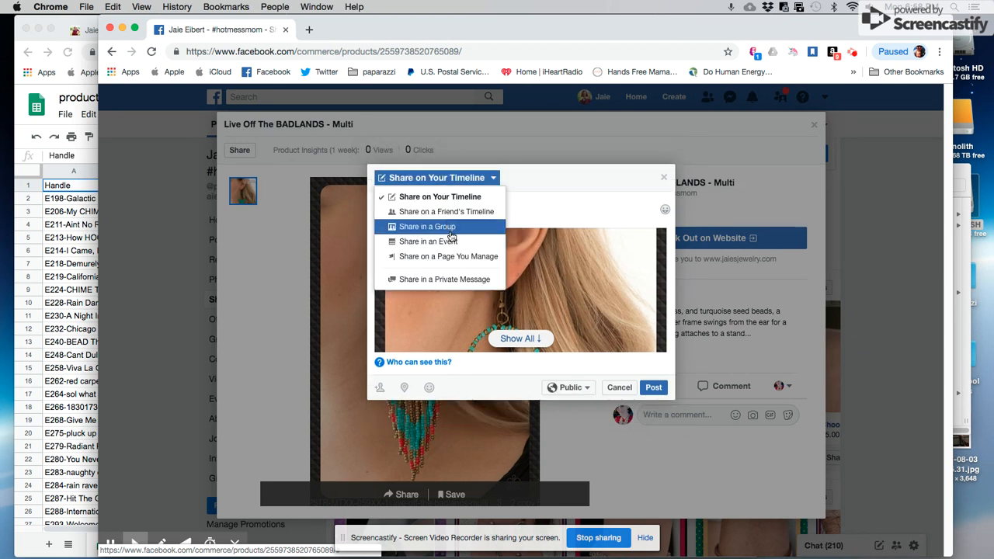
click(440, 197)
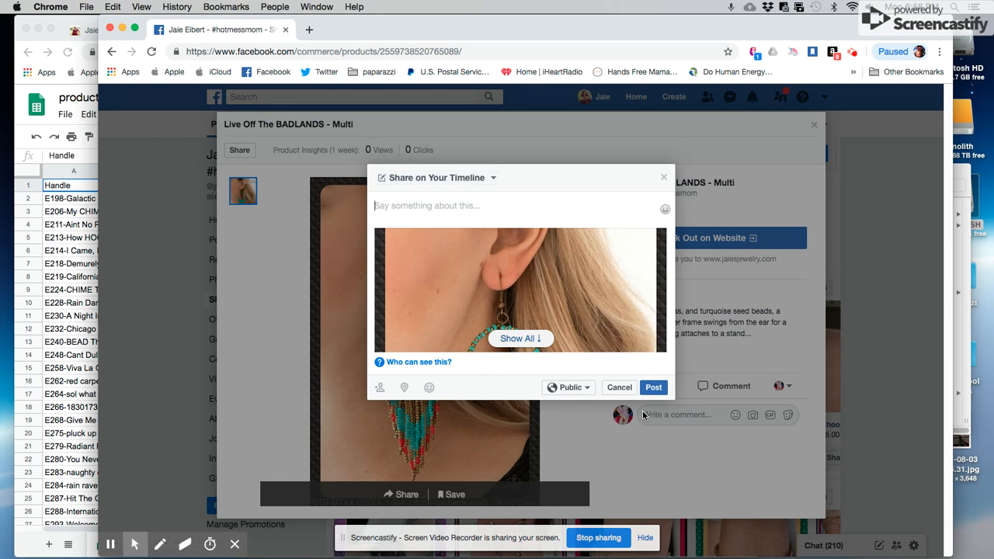
click(619, 387)
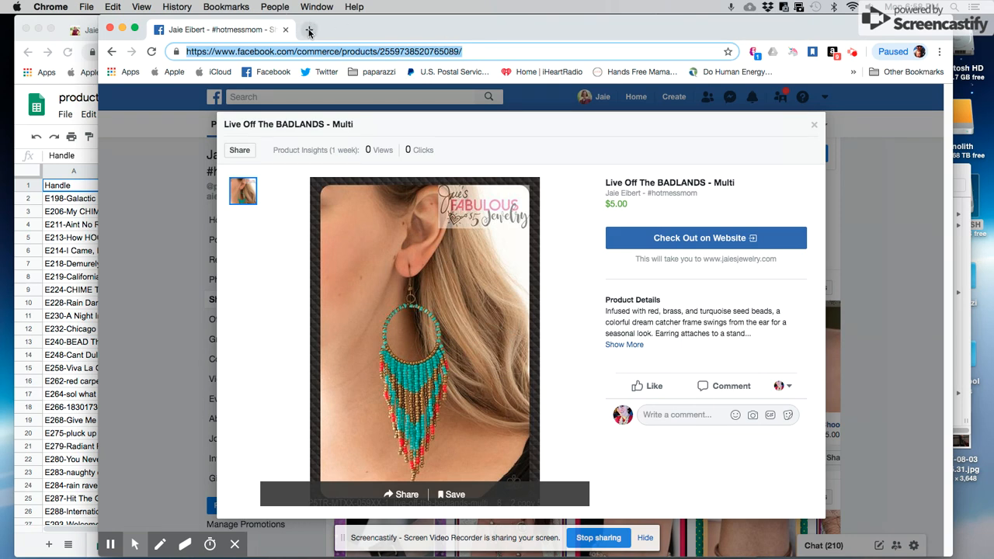
Search Google for pinterest in a new tab and reach the Pinterest home feed
click(309, 29)
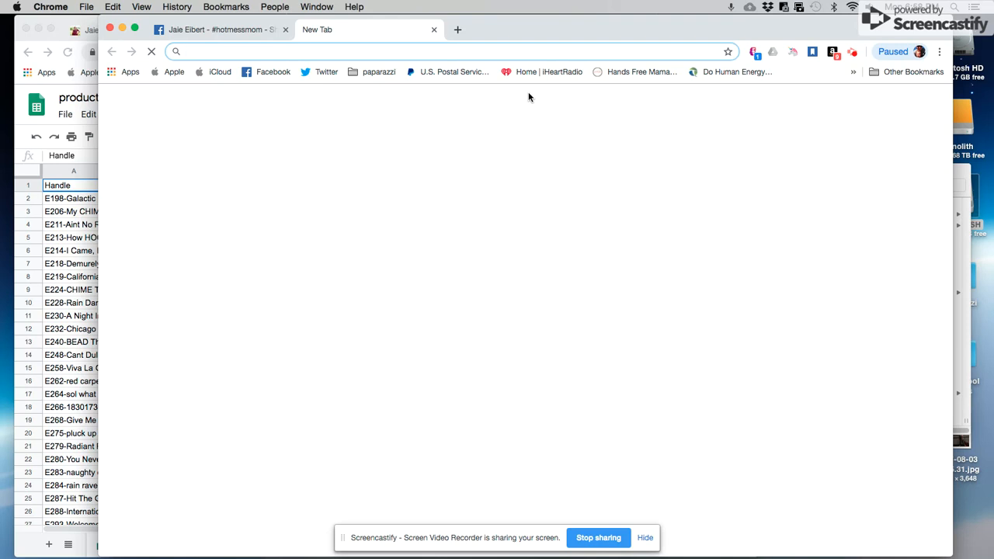
text(pint)
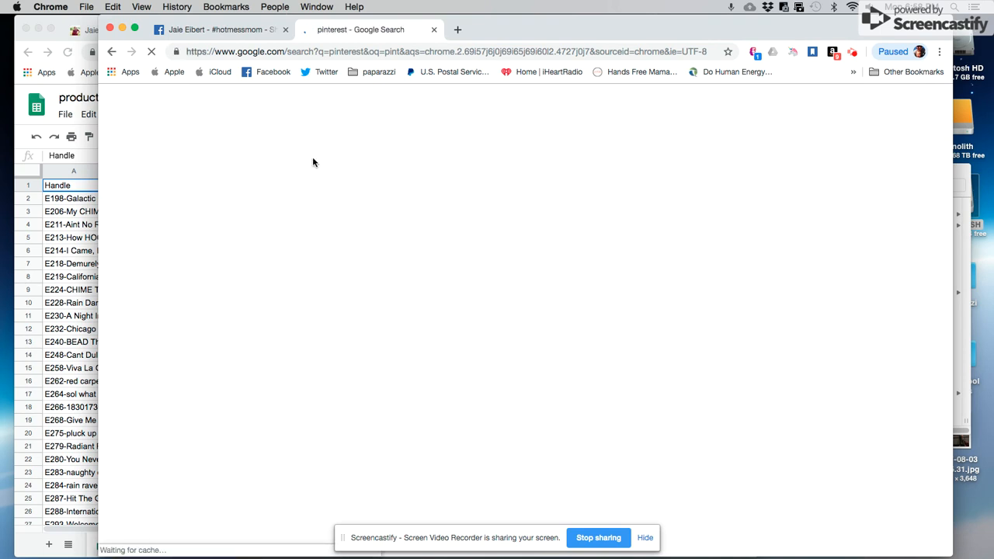
mouse_move(418, 117)
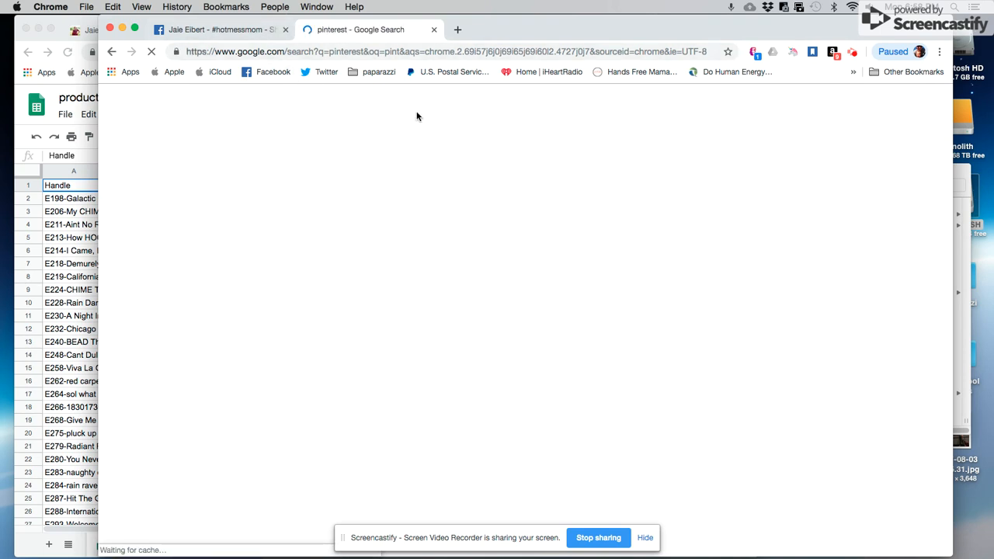
mouse_move(556, 155)
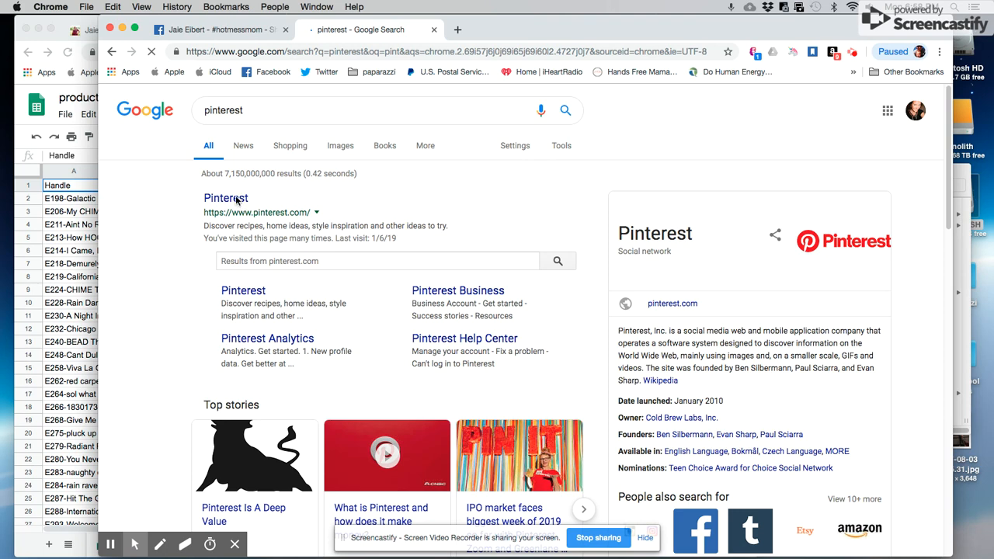
click(226, 198)
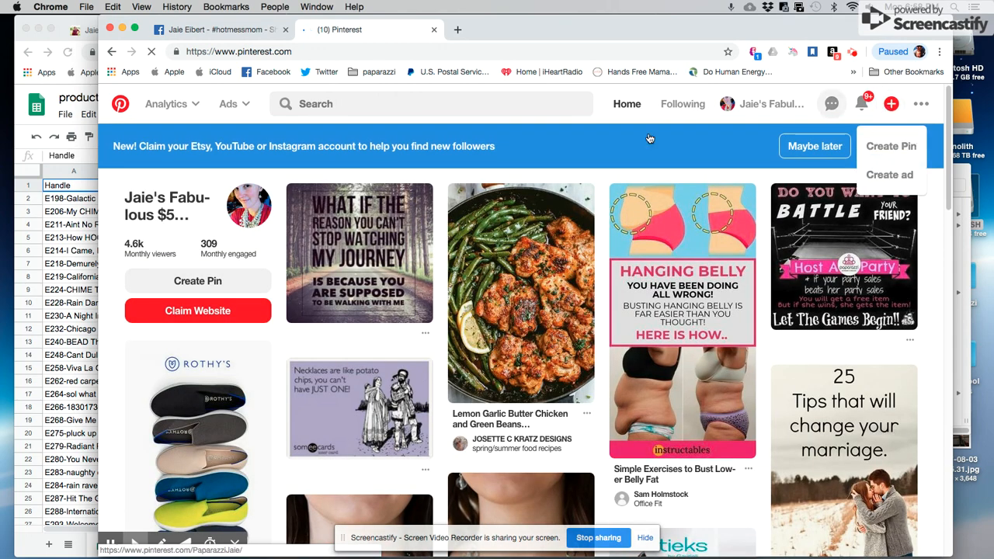
Start a new pin and enter 22_ice-queen-orange__3_1.jpg as its destination link
click(891, 146)
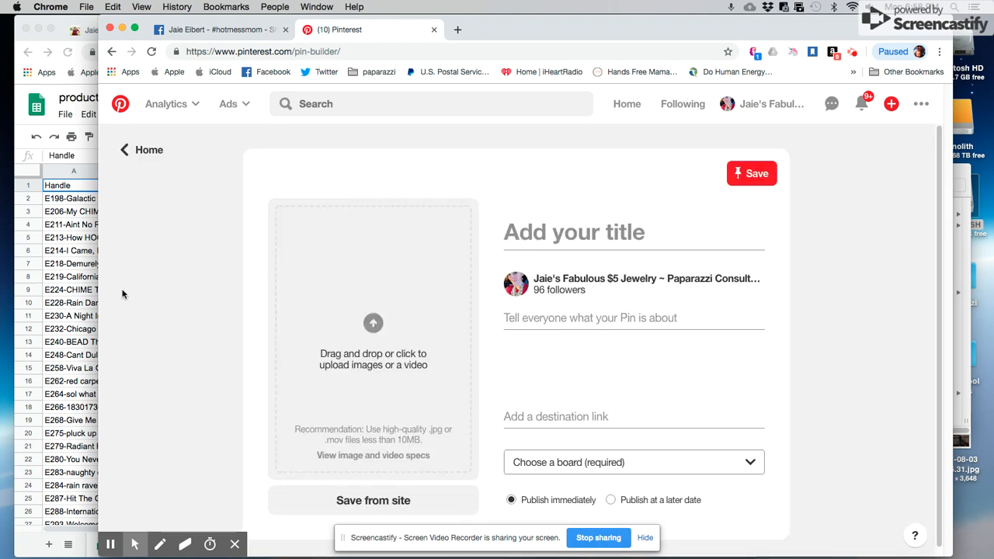
mouse_move(486, 293)
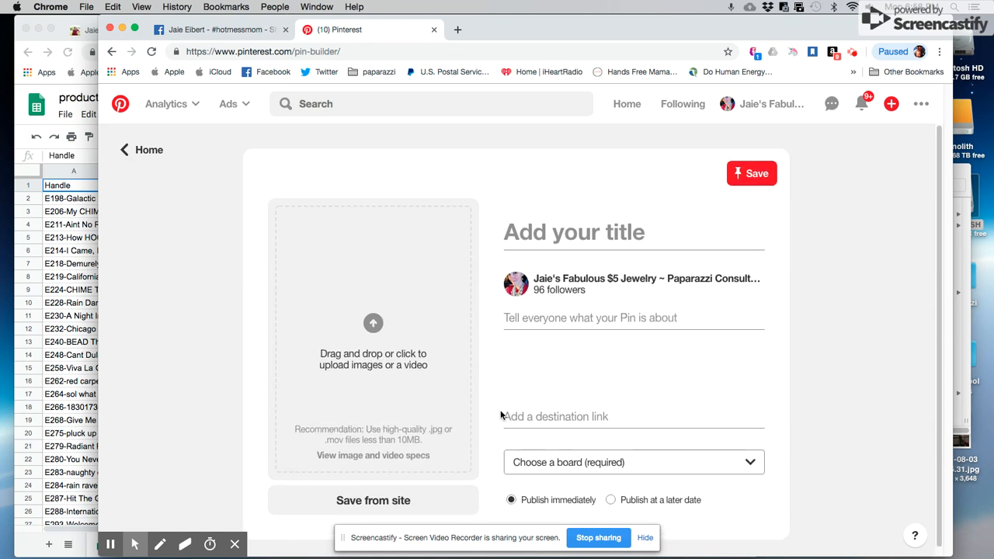
click(575, 409)
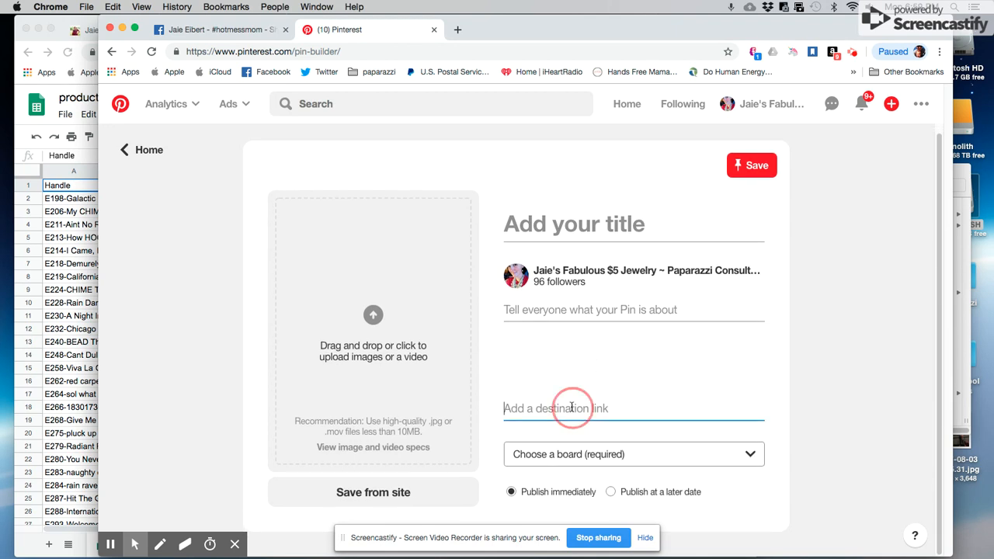
click(573, 408)
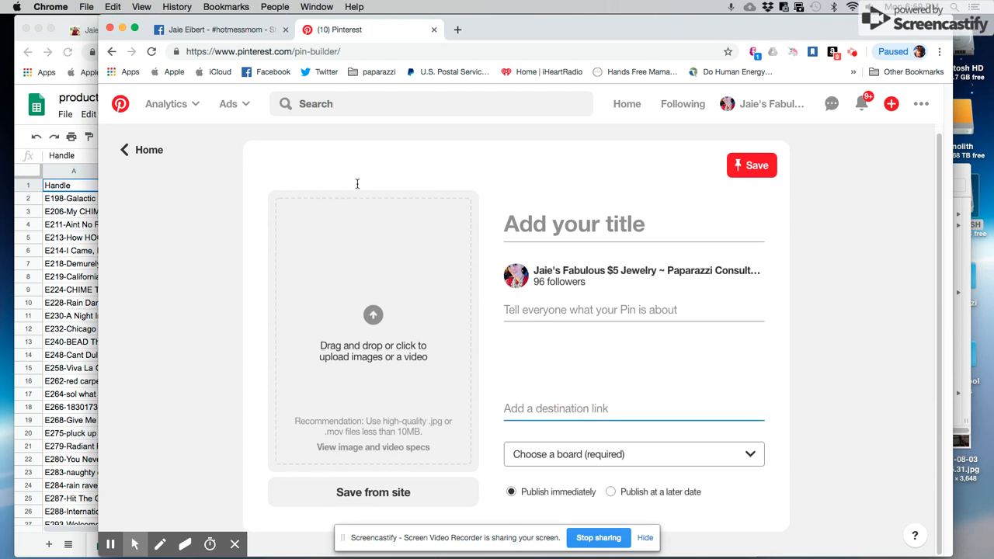
text(22_ice-queen-orange__3_1.jpg)
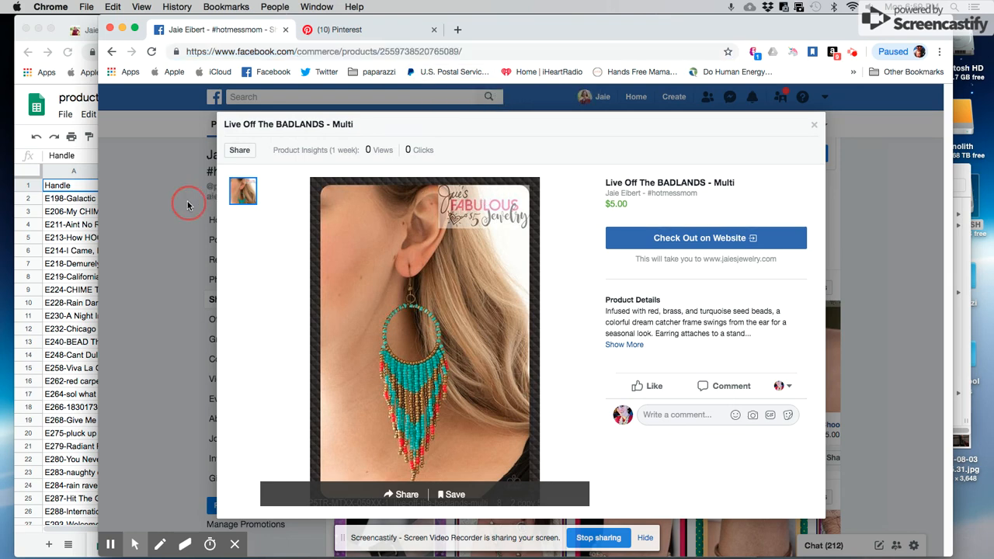
Close the earring product details and return to the business Page's home timeline
click(814, 125)
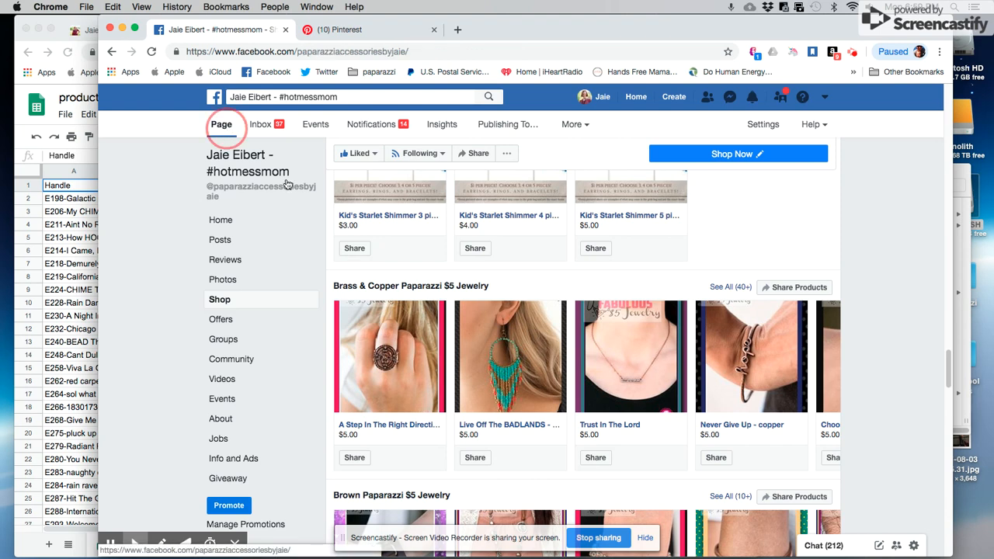
click(220, 220)
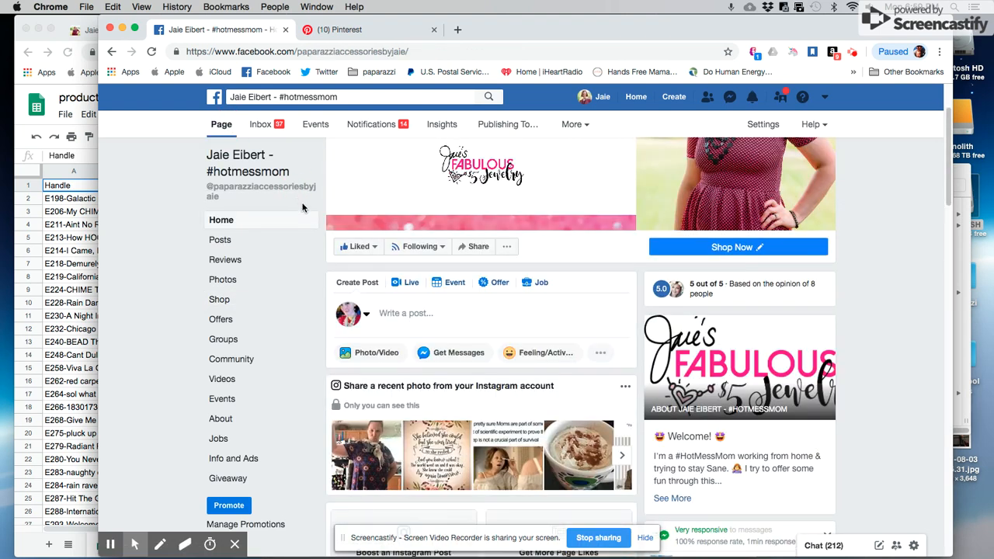
scroll(down, 3)
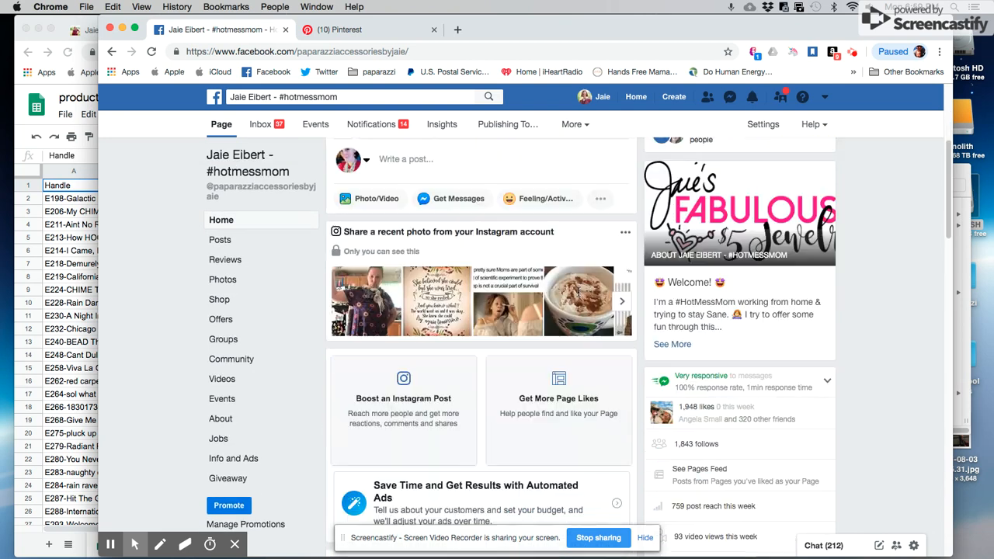